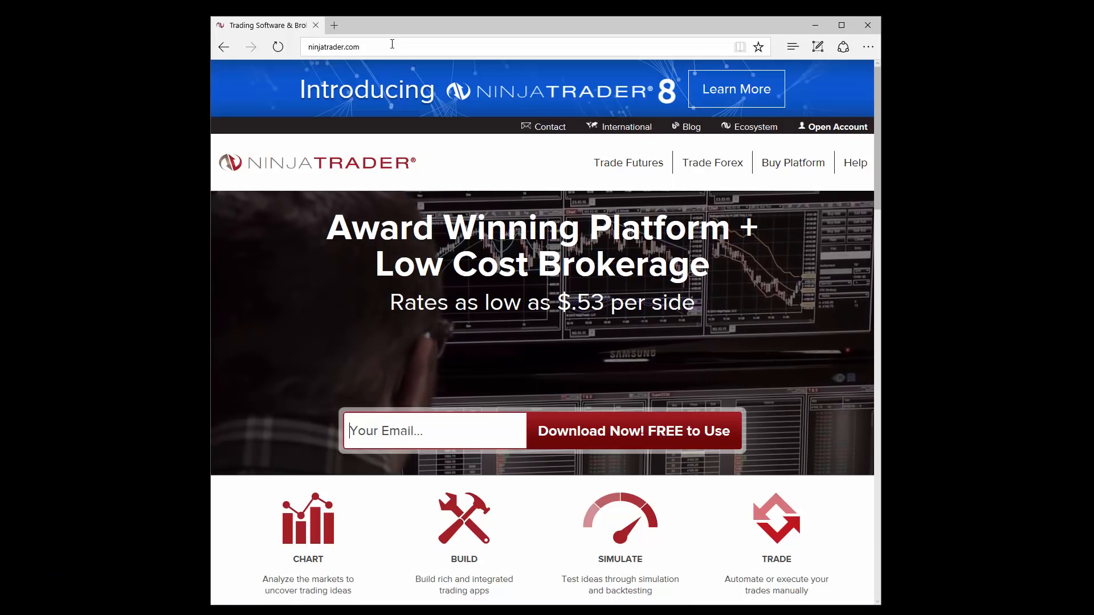
Enter 'myemail@gm' as the email address and request the free NinjaTrader download.
click(363, 47)
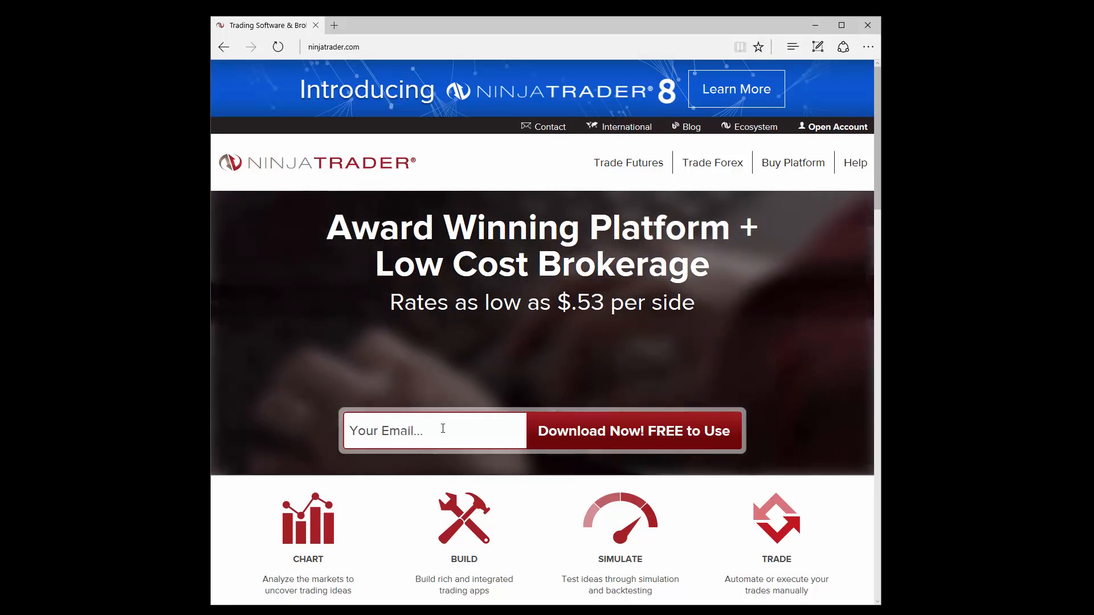
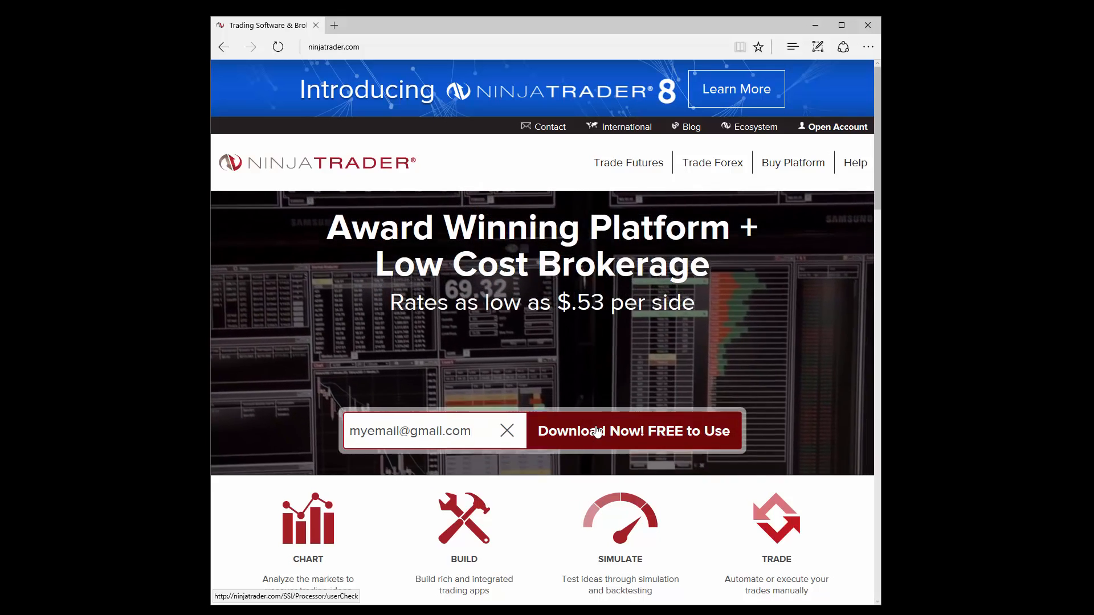
click(632, 431)
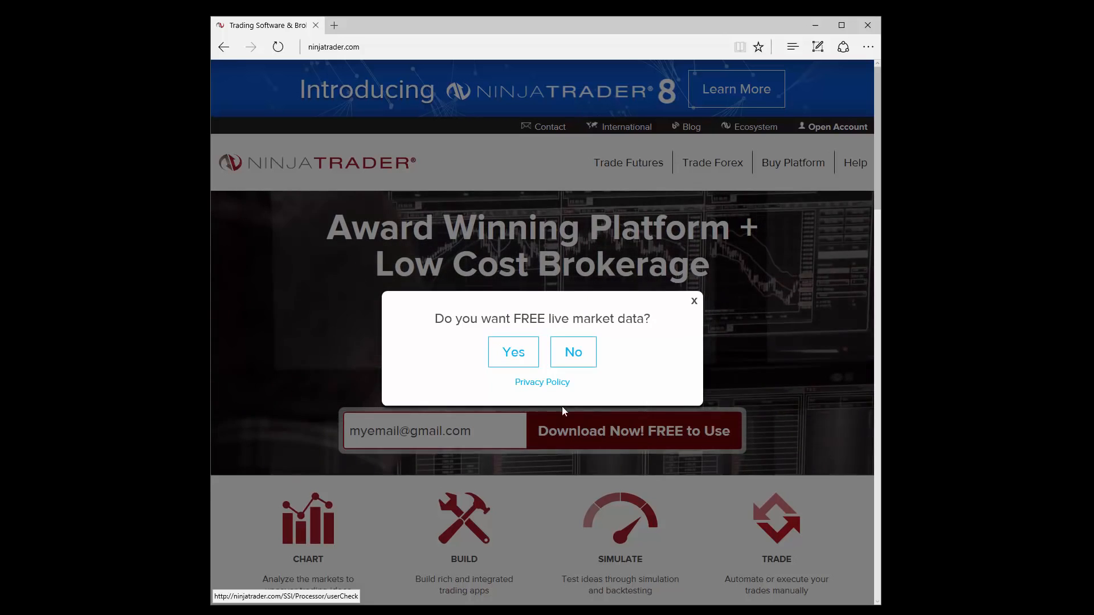
Accept the offer of free live market data, keeping Futures checked.
click(514, 352)
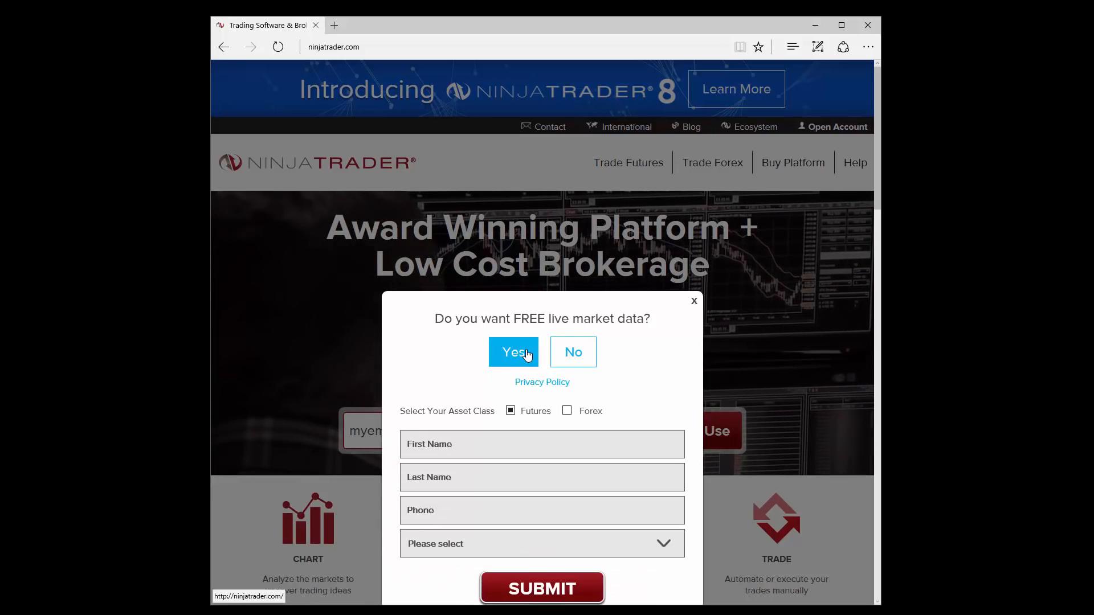
scroll(down, 3)
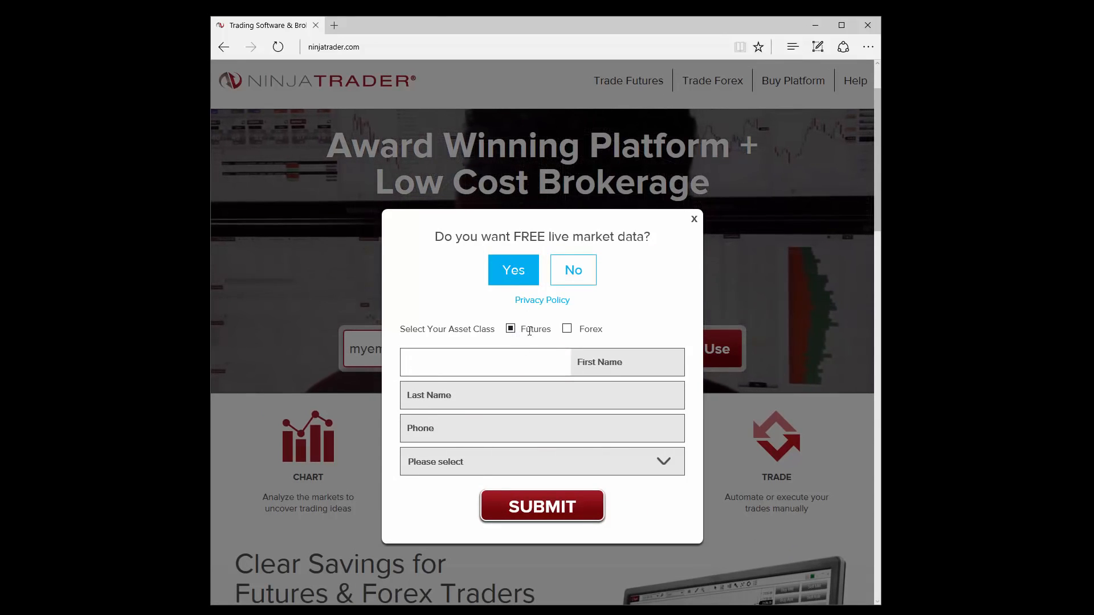
Fill in first name 'First', last name 'L', phone '888-88' and choose United States as country.
click(484, 361)
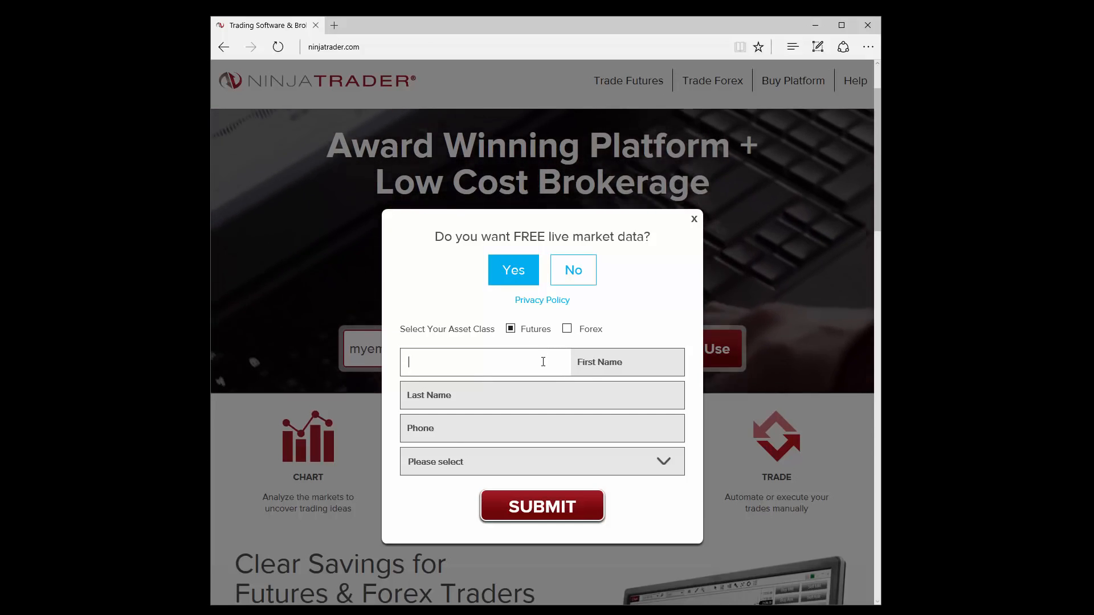
text(First)
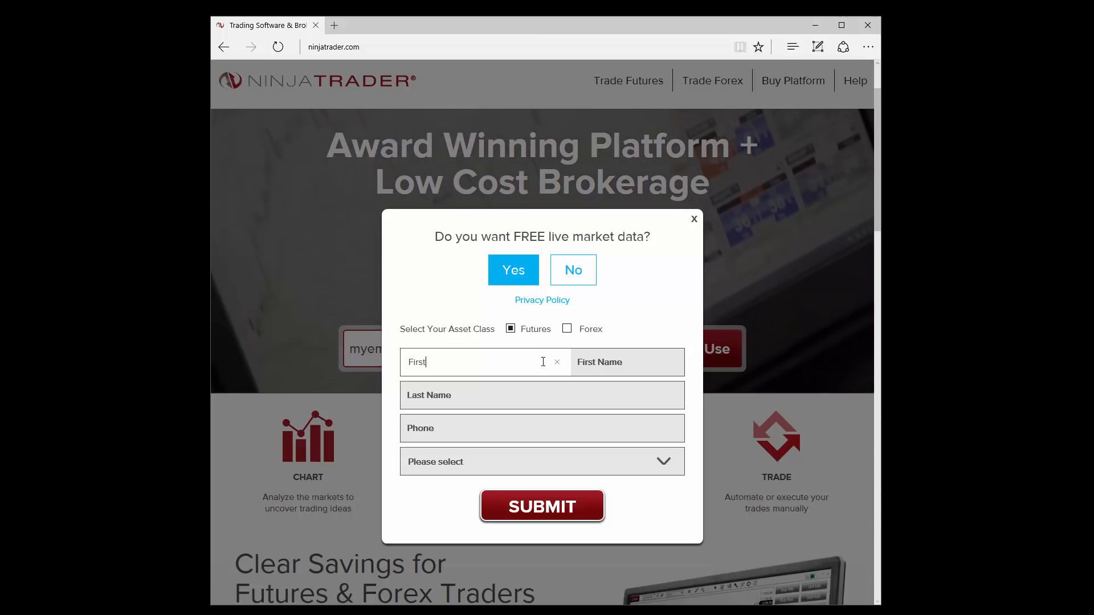
text(L)
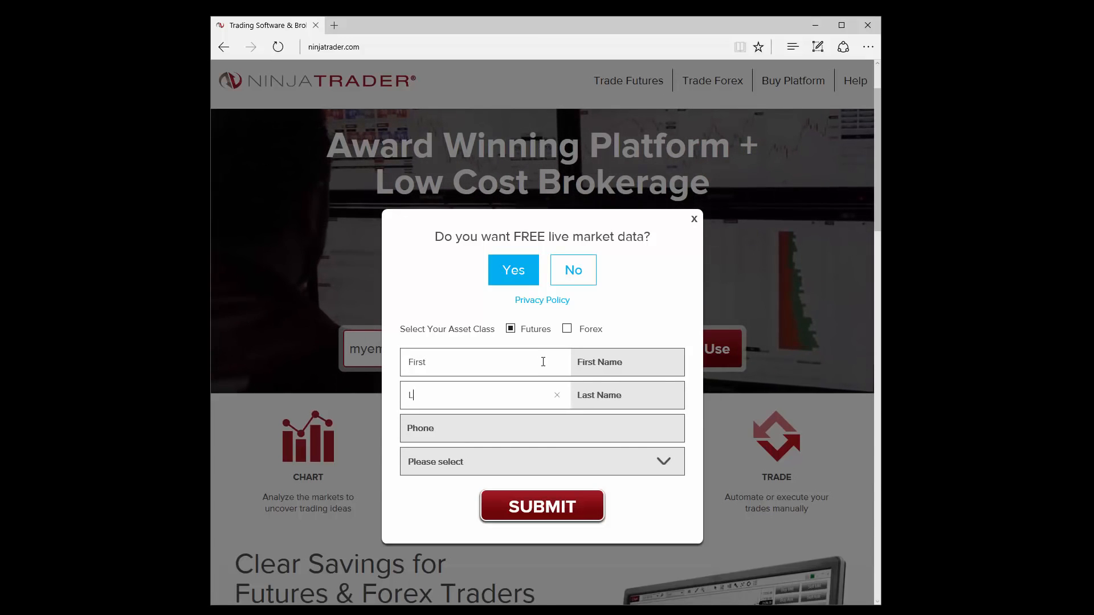
click(484, 427)
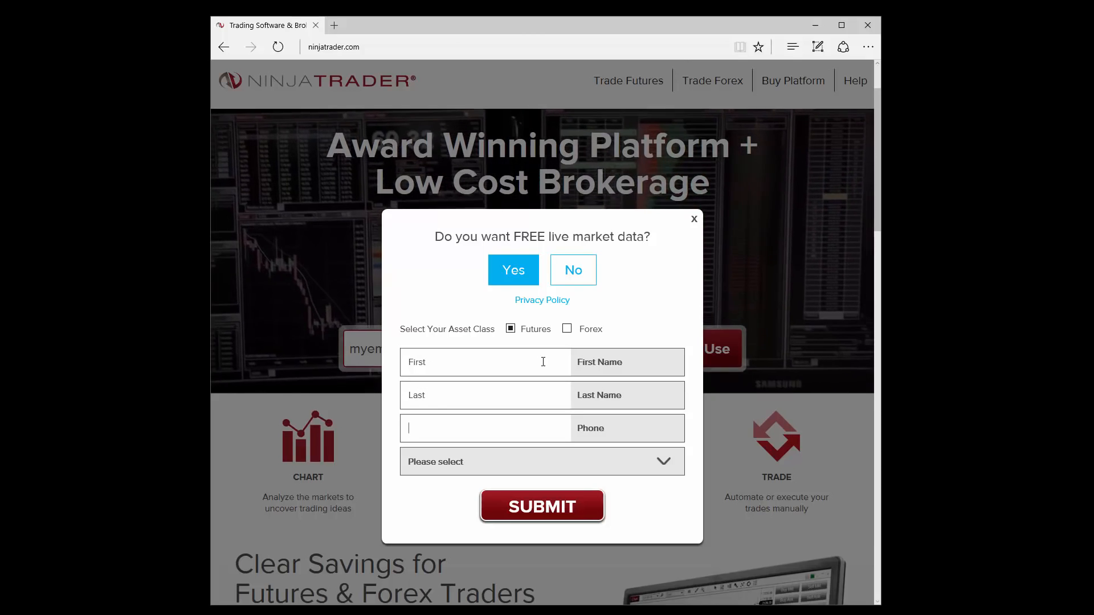
text(888-888-8888)
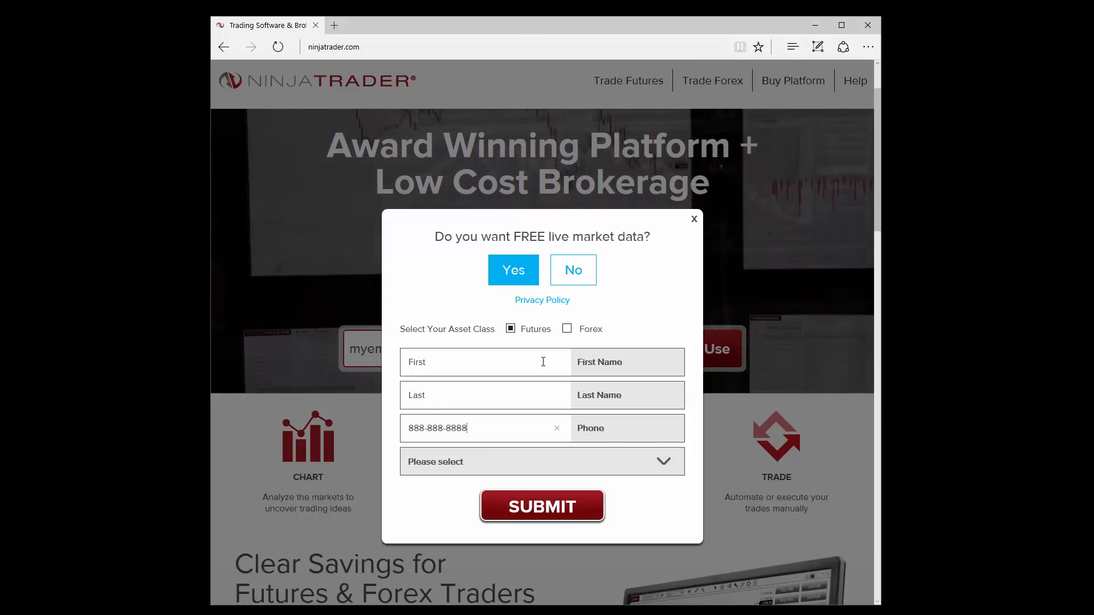
click(541, 462)
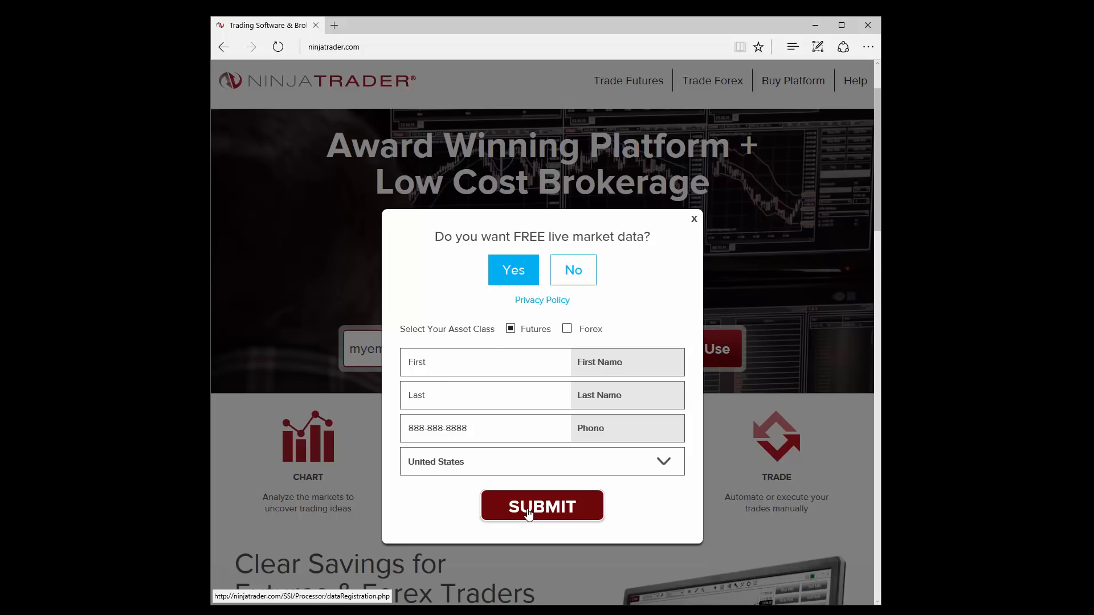
Submit the live data sign-up and choose NinjaTrader 8 as the version on the confirmation page.
click(542, 506)
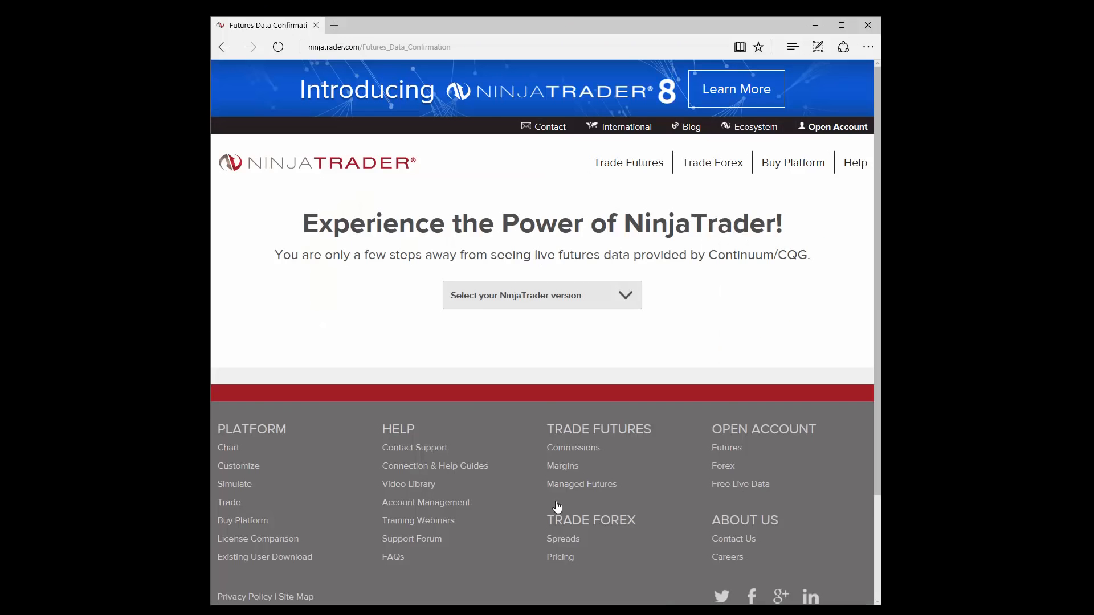
mouse_move(523, 430)
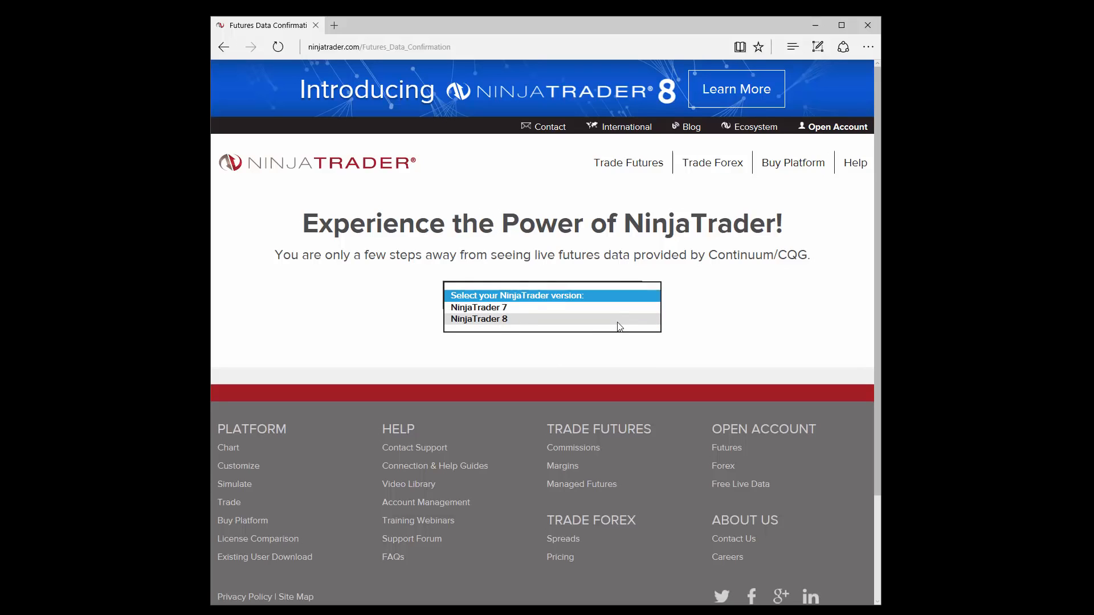
click(479, 319)
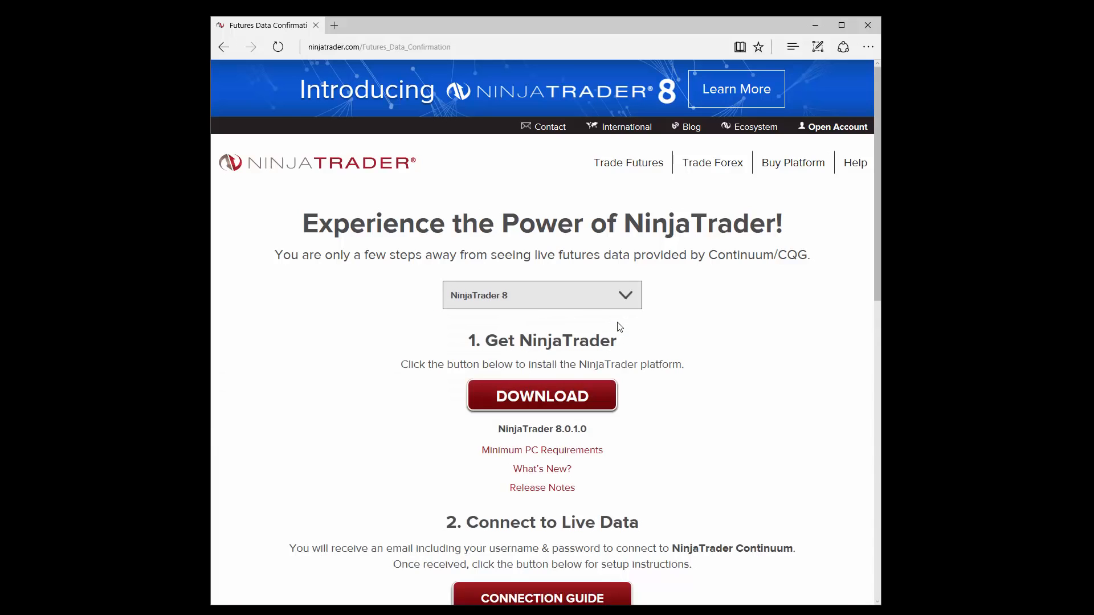
mouse_move(626, 331)
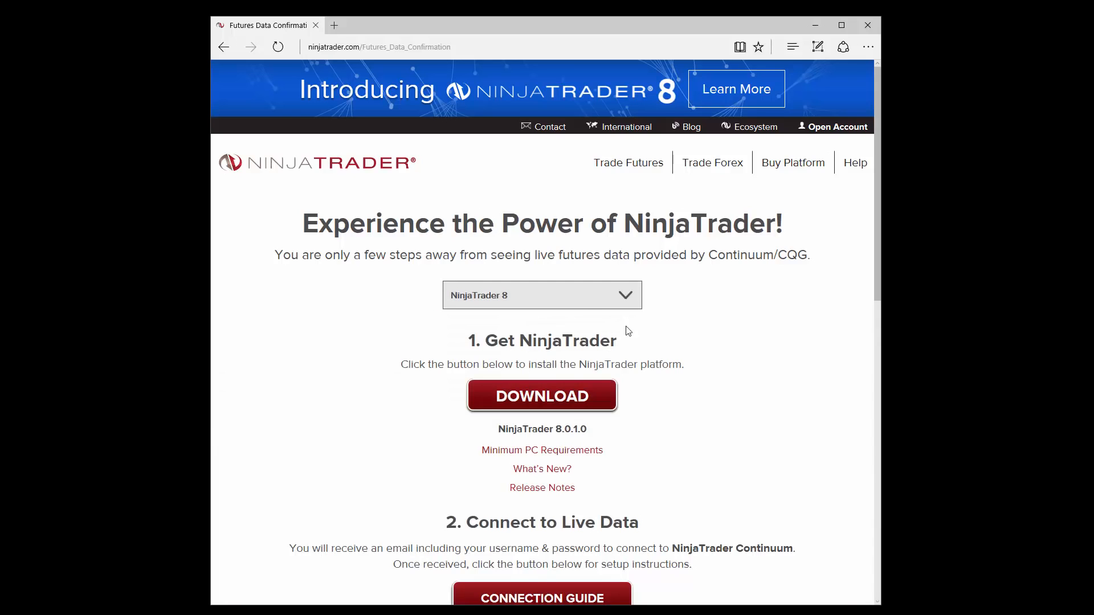
scroll(down, 3)
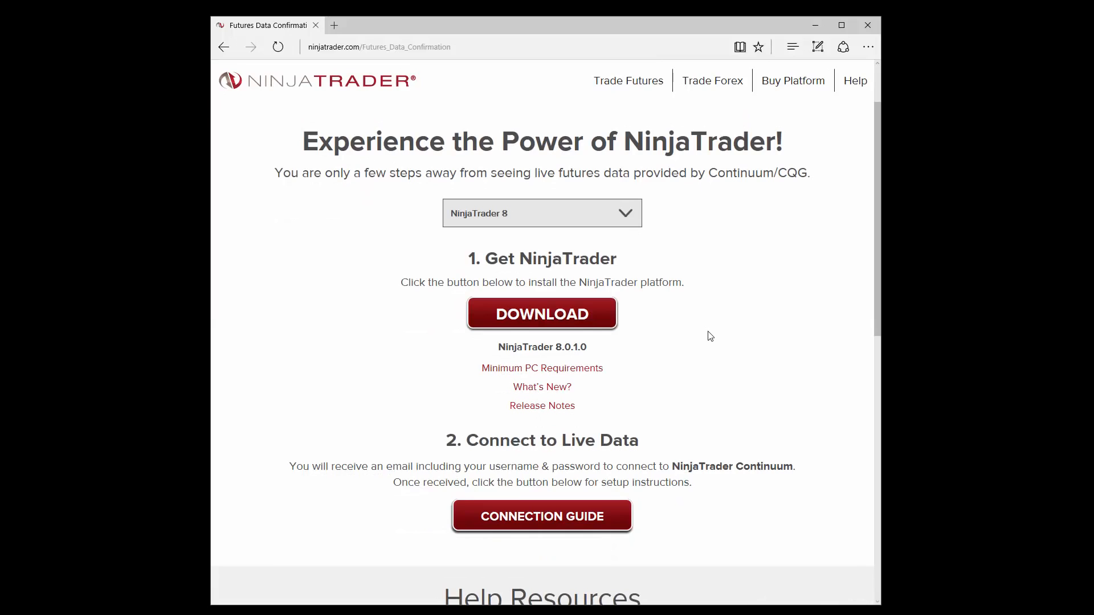
mouse_move(625, 324)
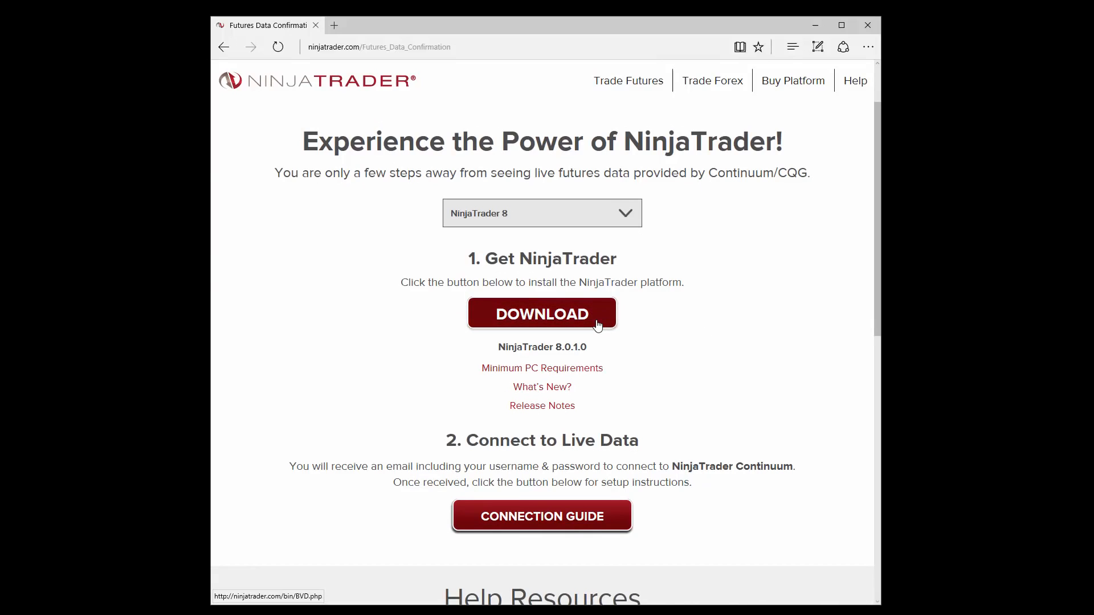
Download the NinjaTrader 8 installer in Edge and save it to the computer.
click(542, 314)
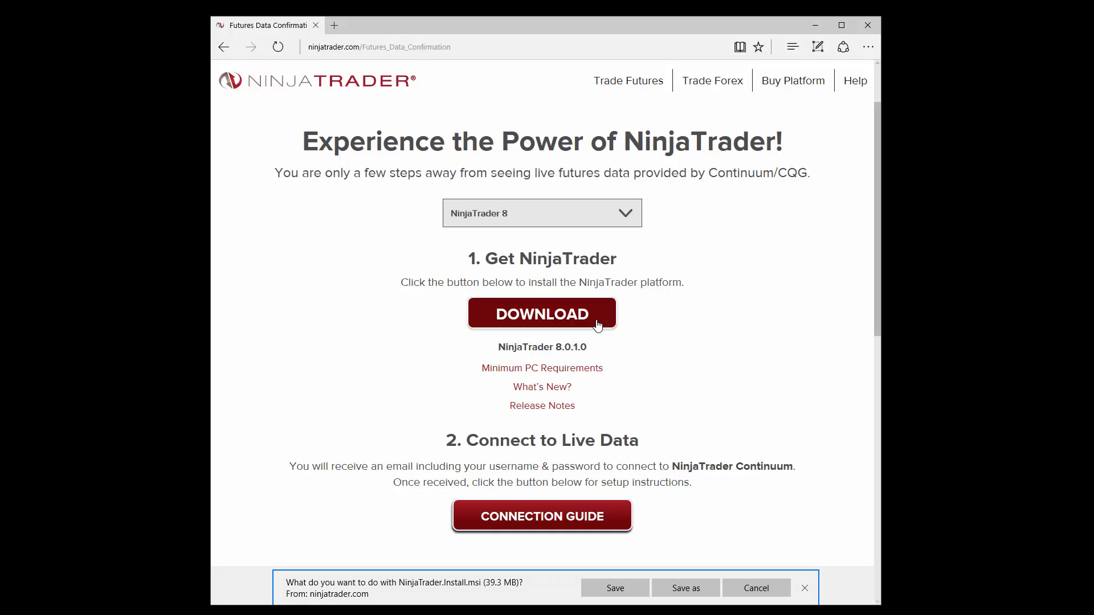
mouse_move(592, 334)
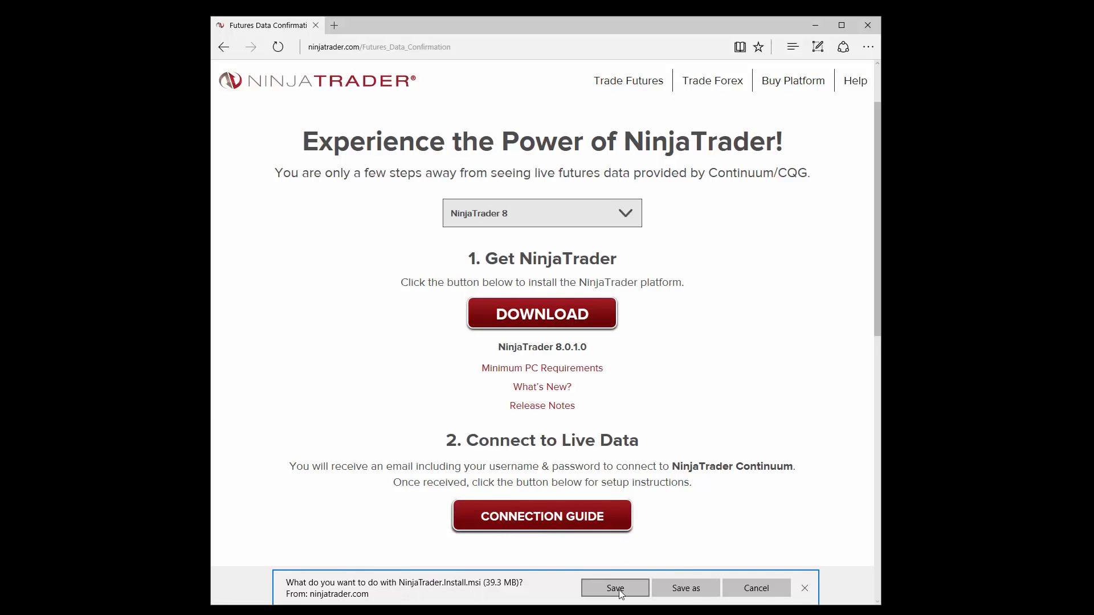
click(614, 588)
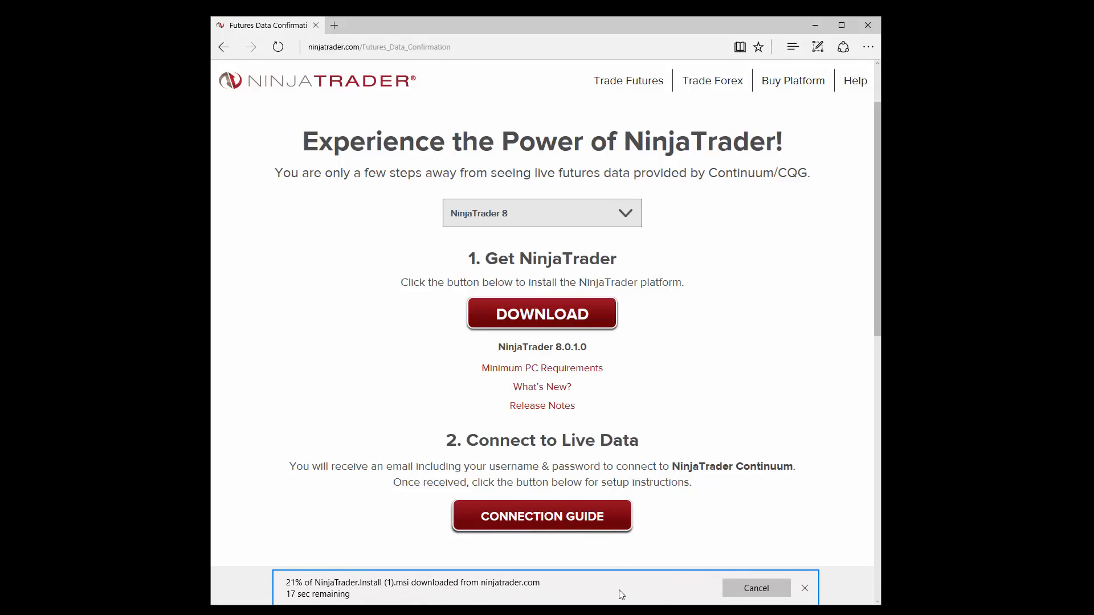
mouse_move(770, 321)
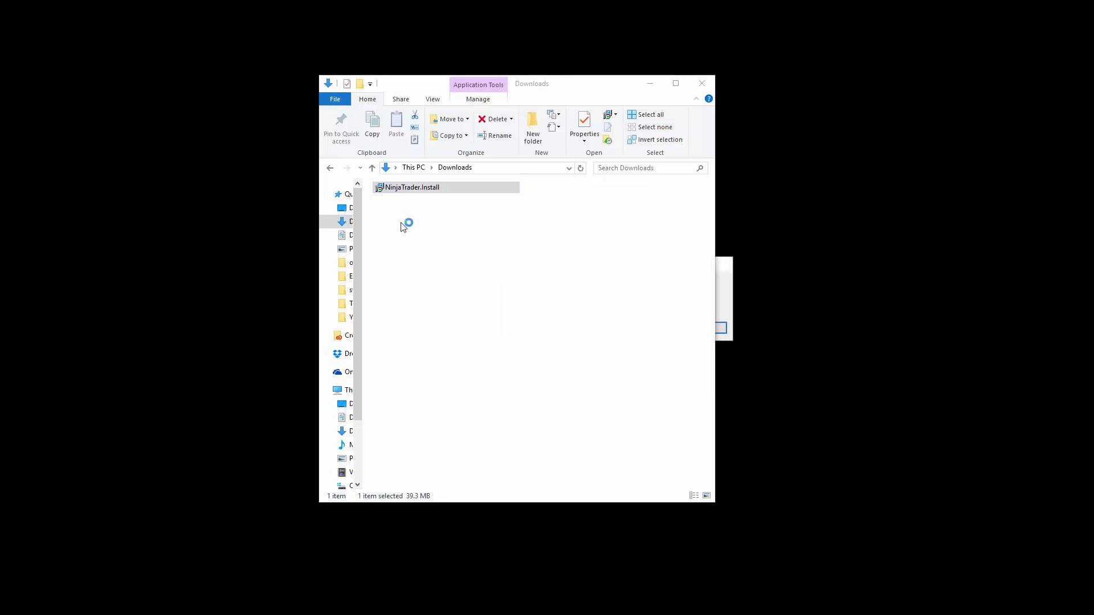
Run NinjaTrader.Install, accept the Terms of Service Agreement and continue to the install folder step.
double_click(410, 187)
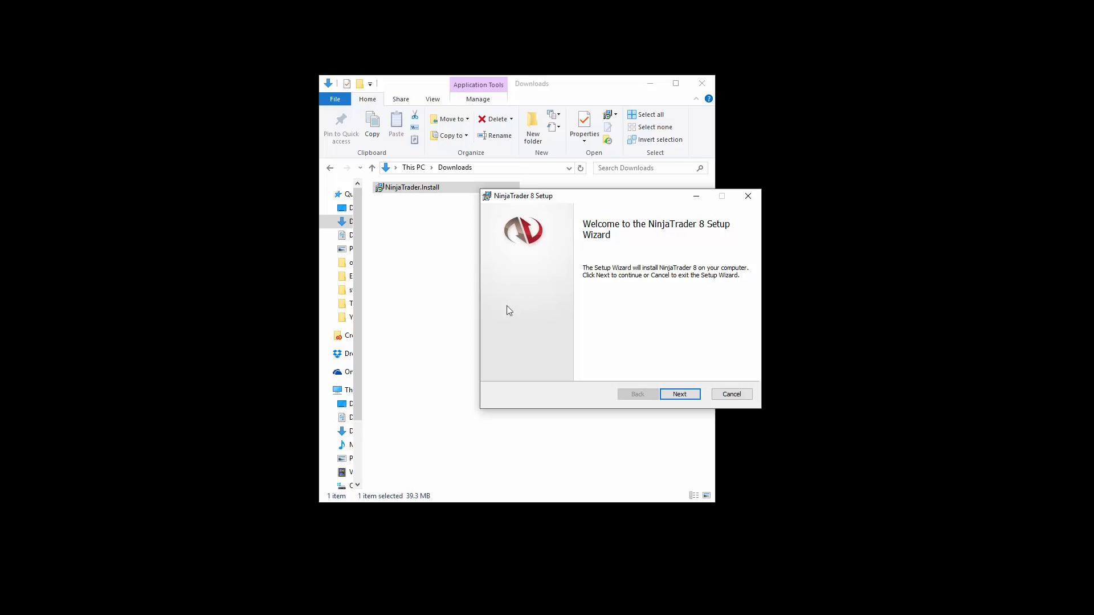
click(678, 394)
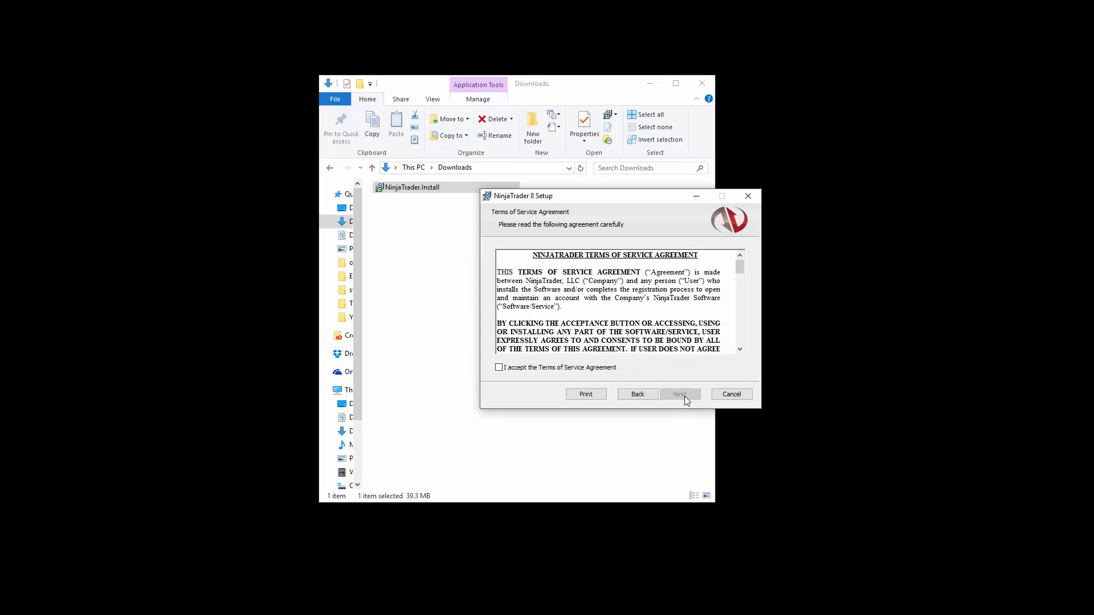
mouse_move(534, 387)
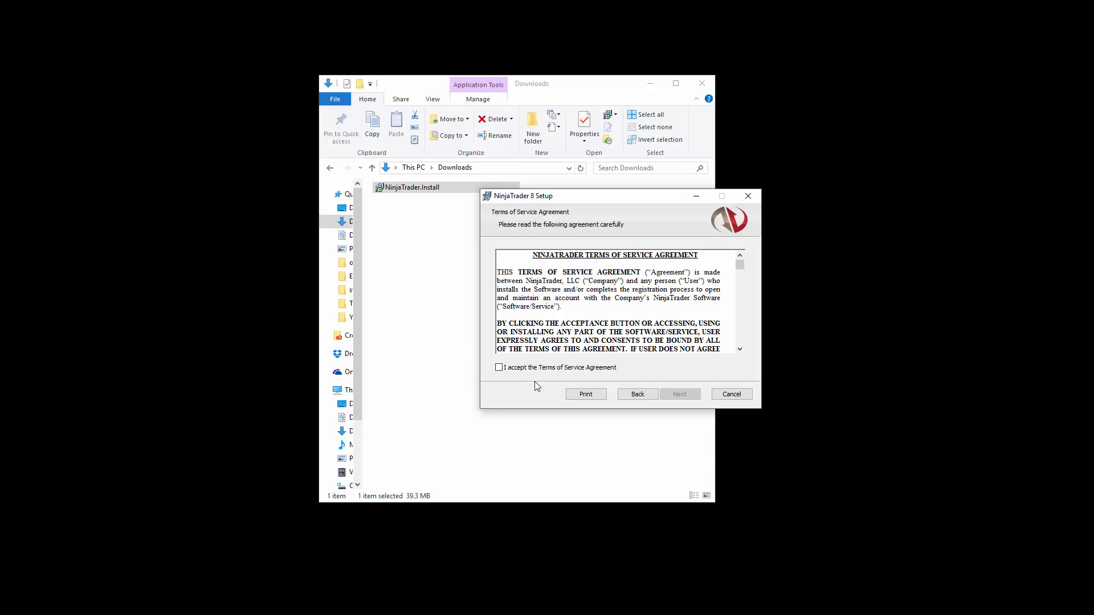
click(498, 367)
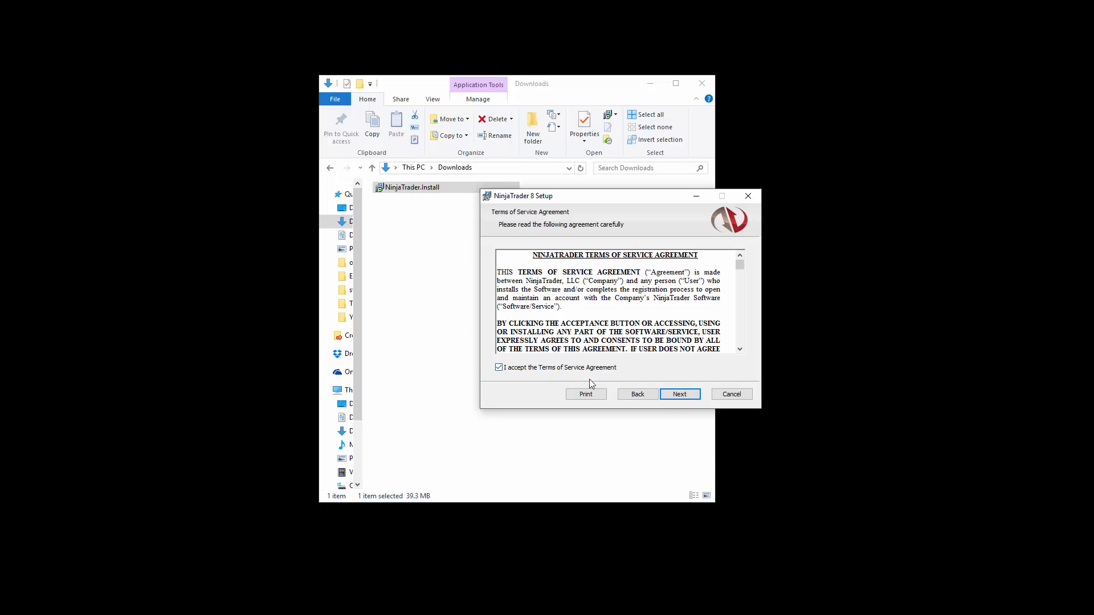
click(678, 393)
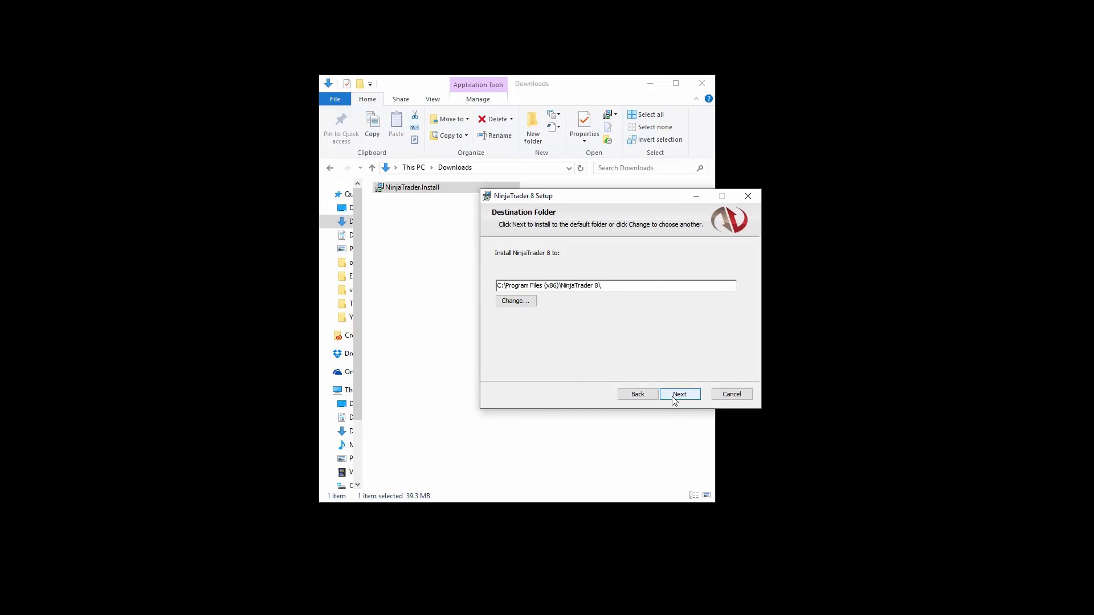
mouse_move(625, 305)
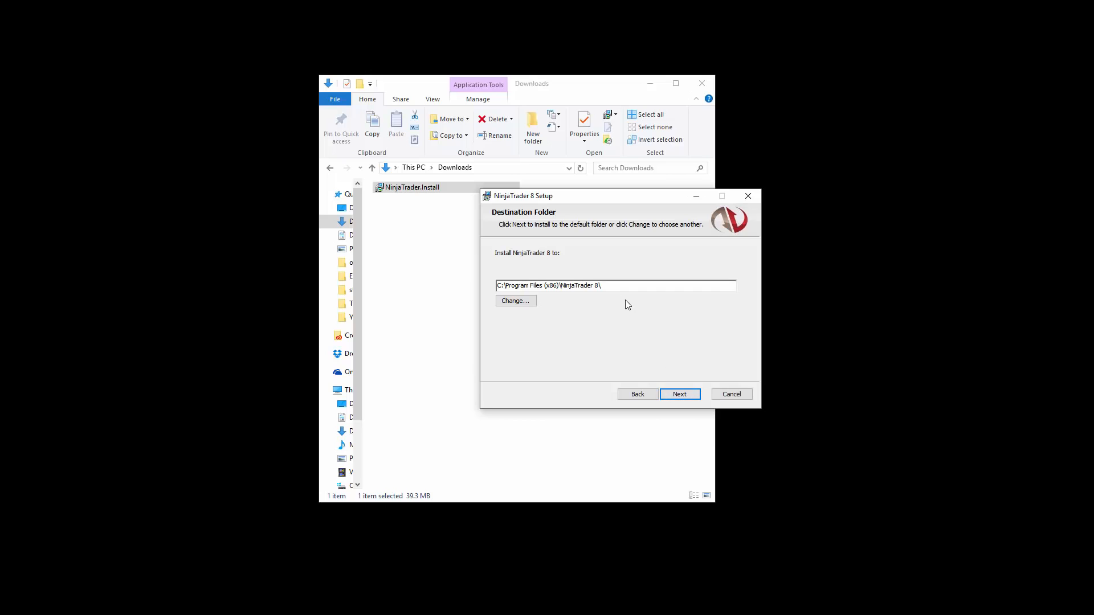
Install NinjaTrader 8 to the default Program Files folder and finish the setup wizard.
click(615, 285)
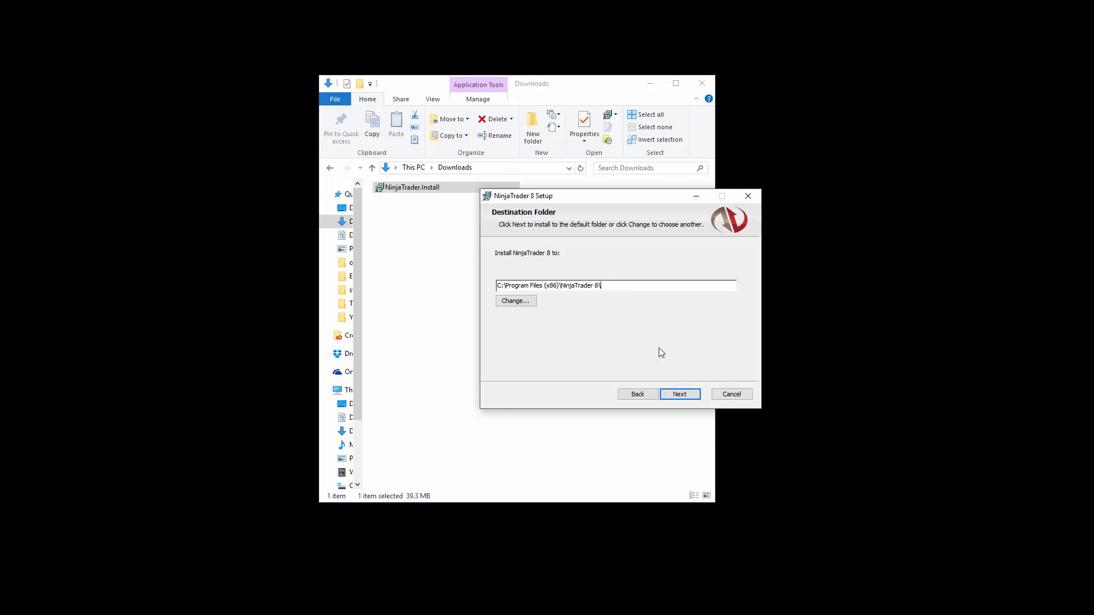
click(678, 394)
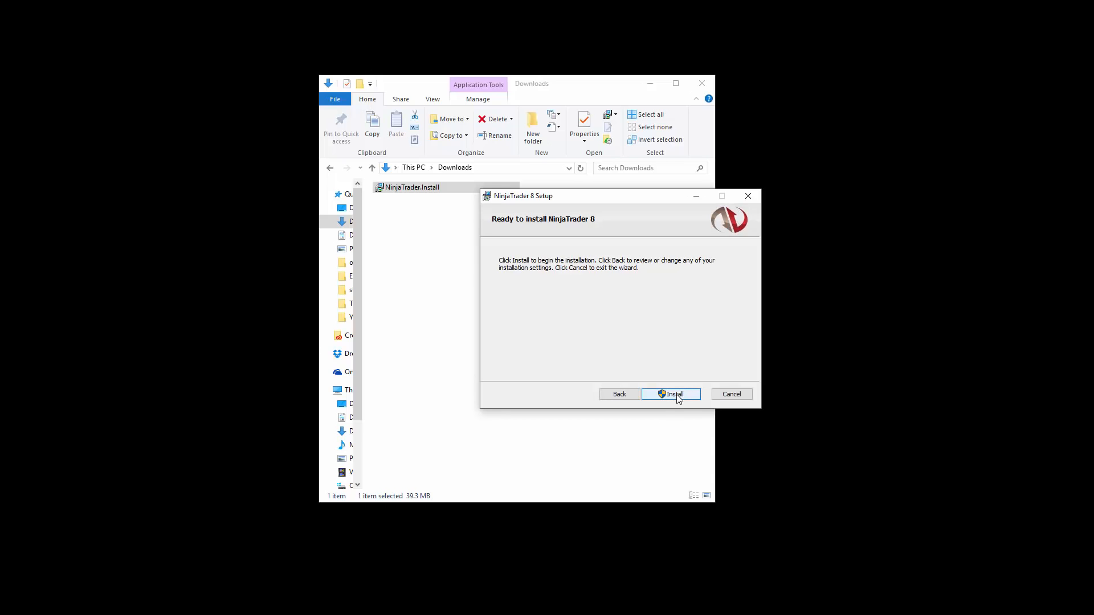
click(670, 394)
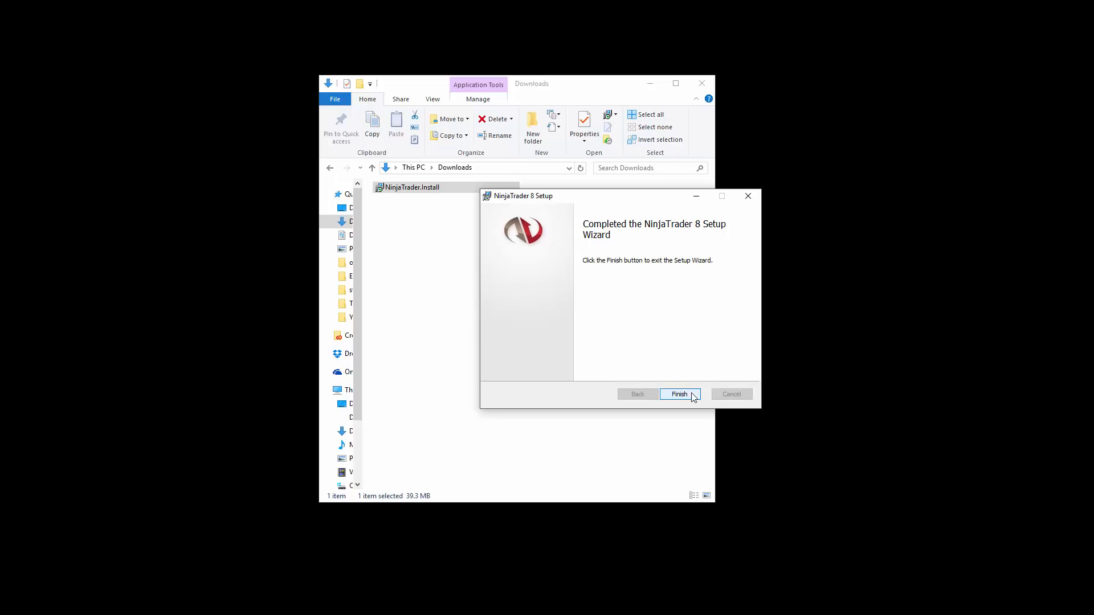
click(678, 394)
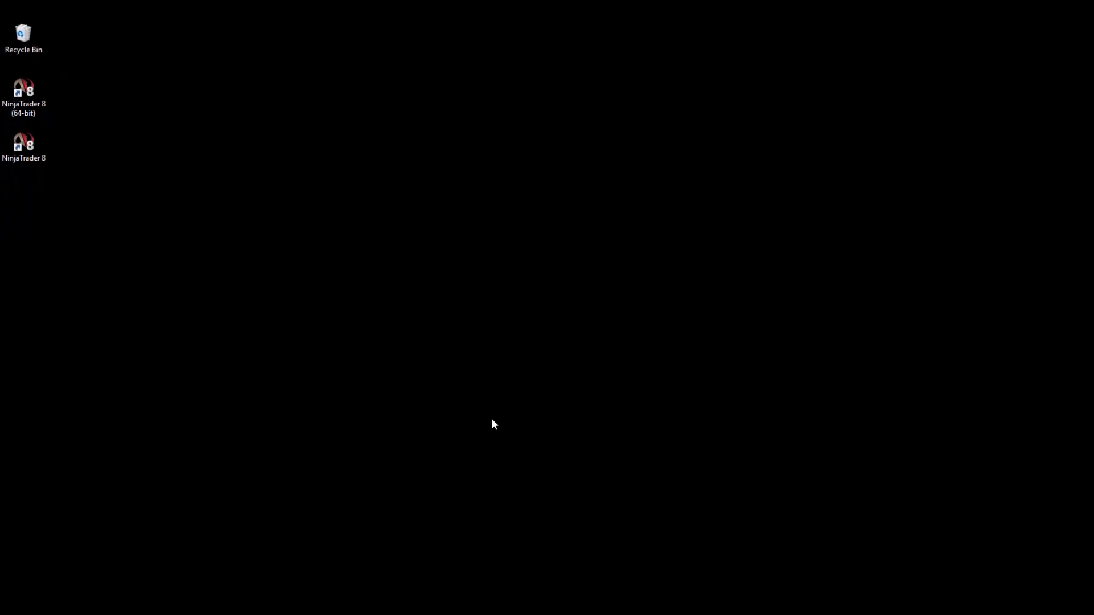
mouse_move(100, 139)
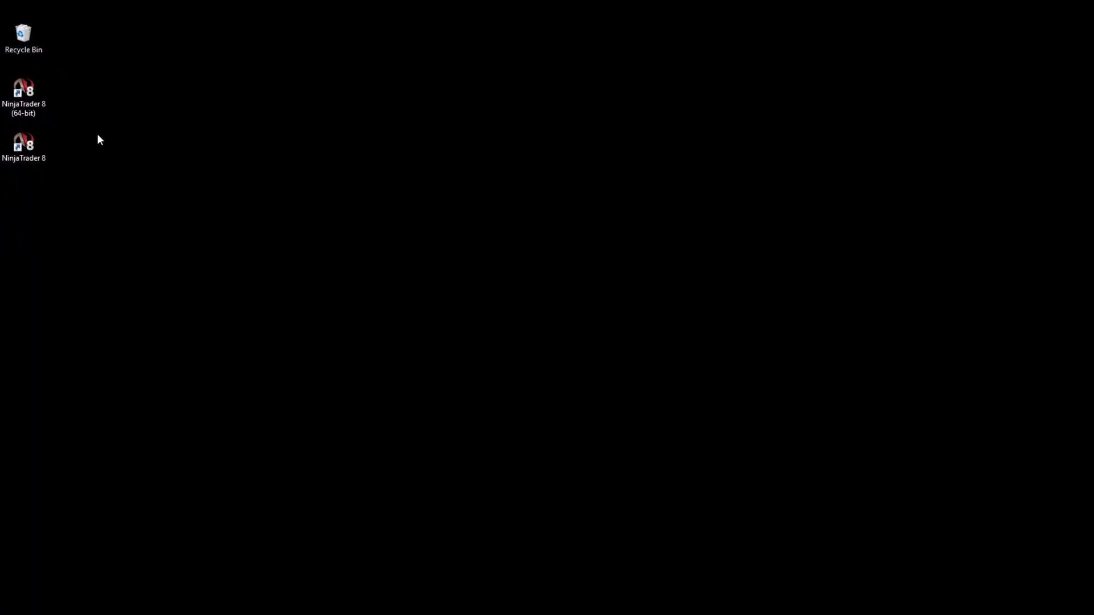
Launch NinjaTrader 8 (64-bit) from its desktop shortcut.
double_click(23, 95)
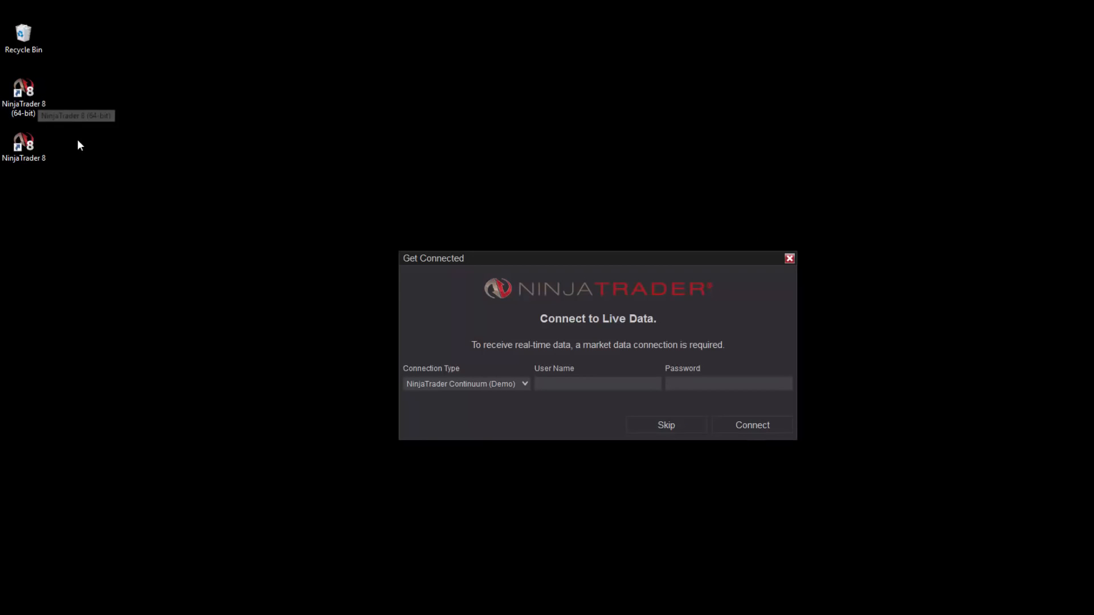
mouse_move(90, 171)
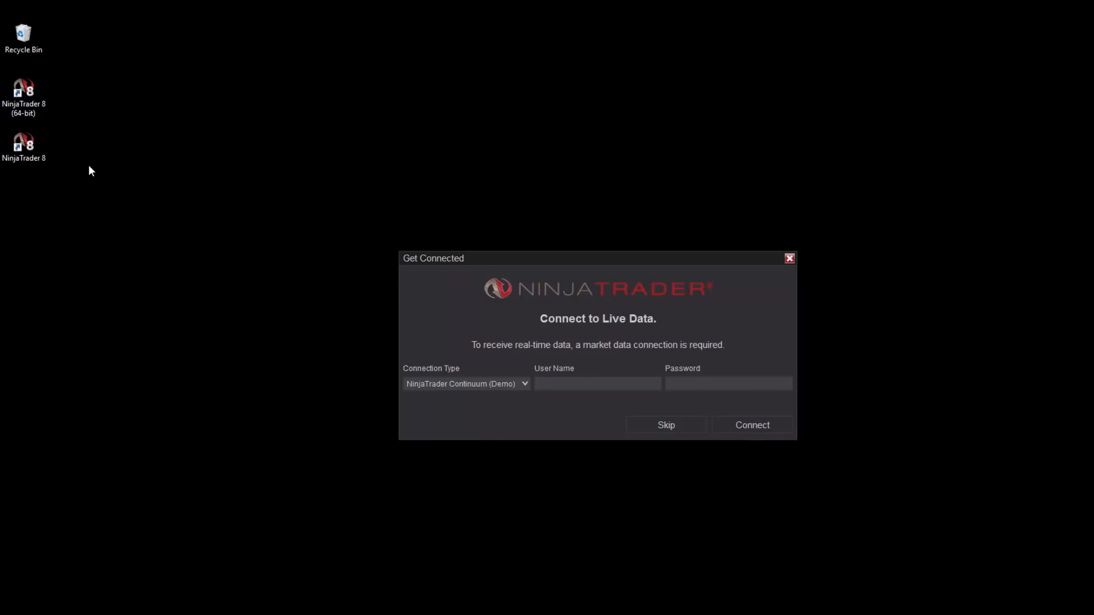
mouse_move(66, 33)
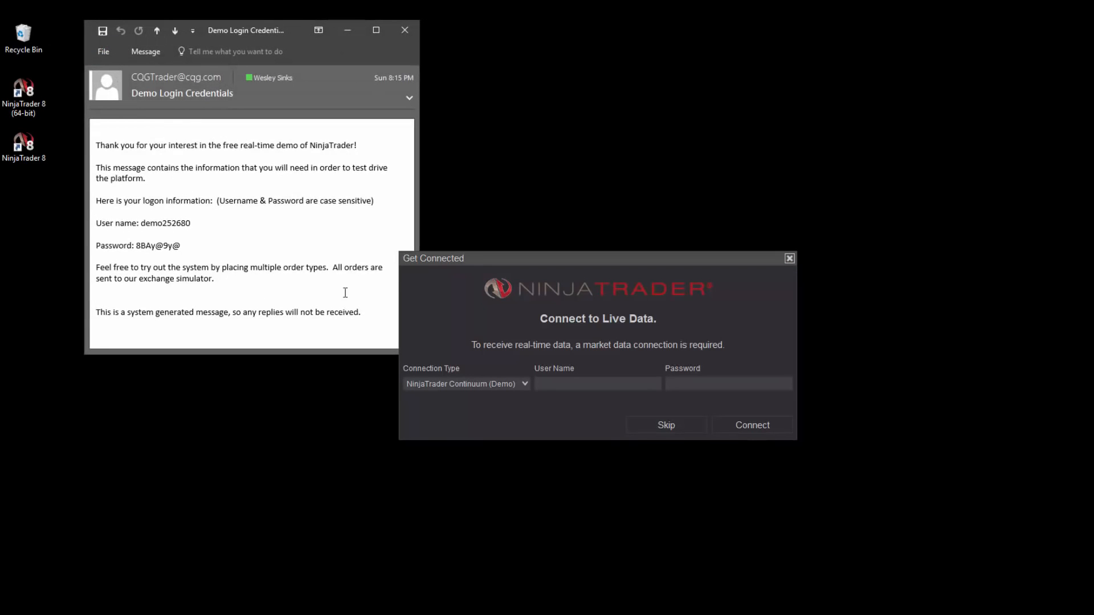
mouse_move(456, 275)
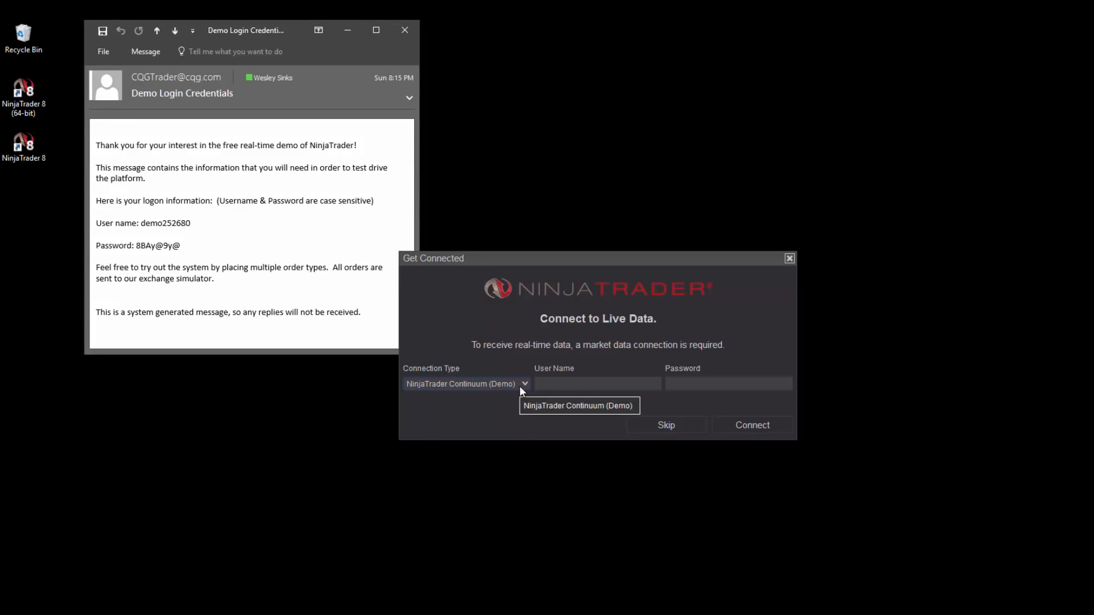
Choose NinjaTrader Continuum (Demo) from the Get Connected connection type list.
click(524, 384)
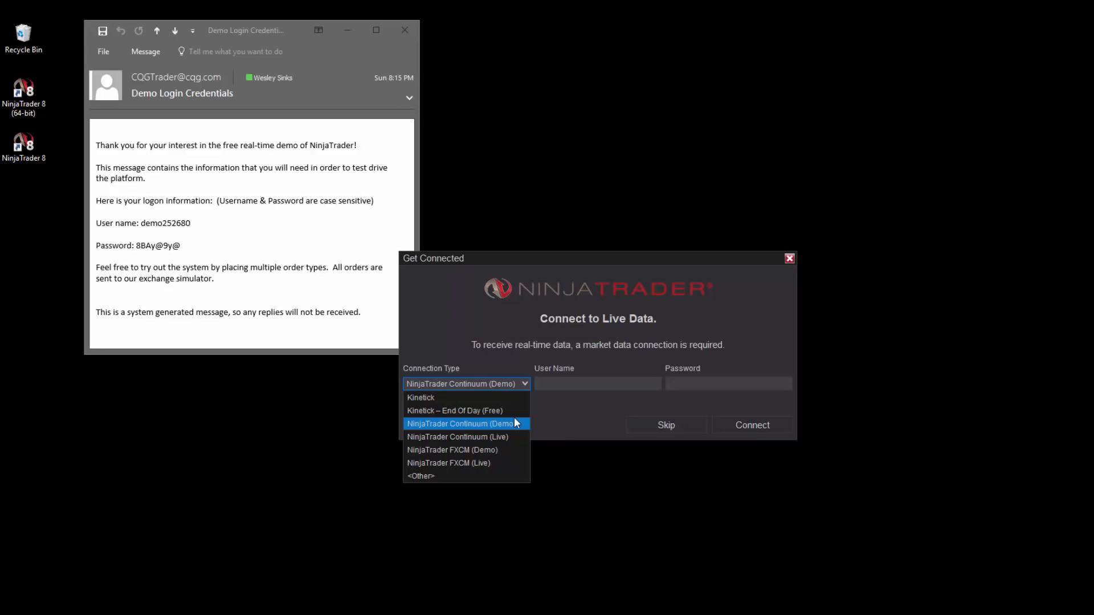
mouse_move(515, 425)
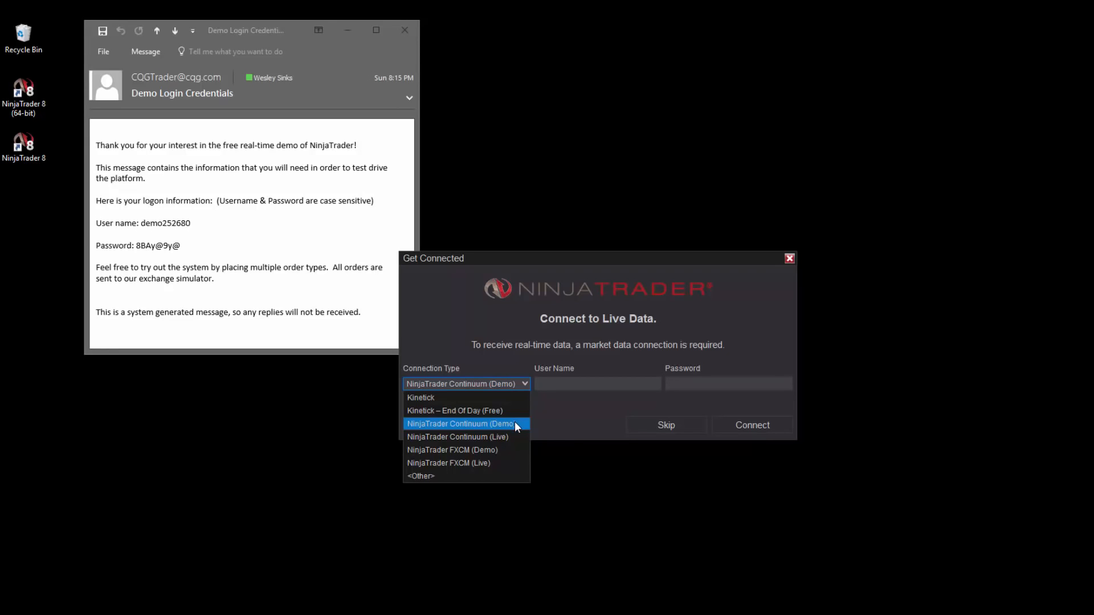
mouse_move(513, 451)
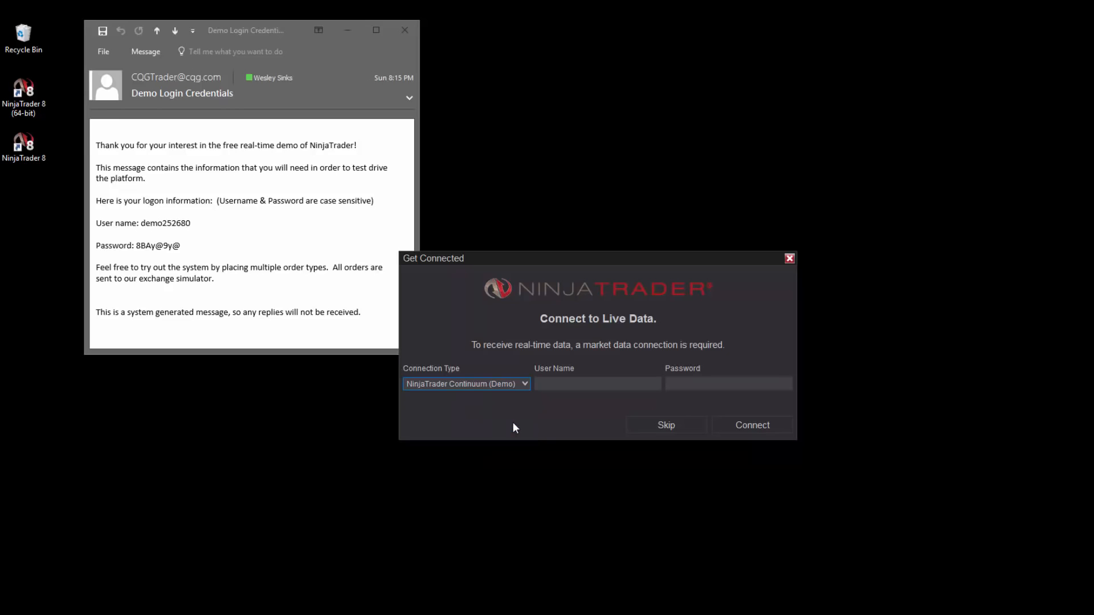
mouse_move(495, 415)
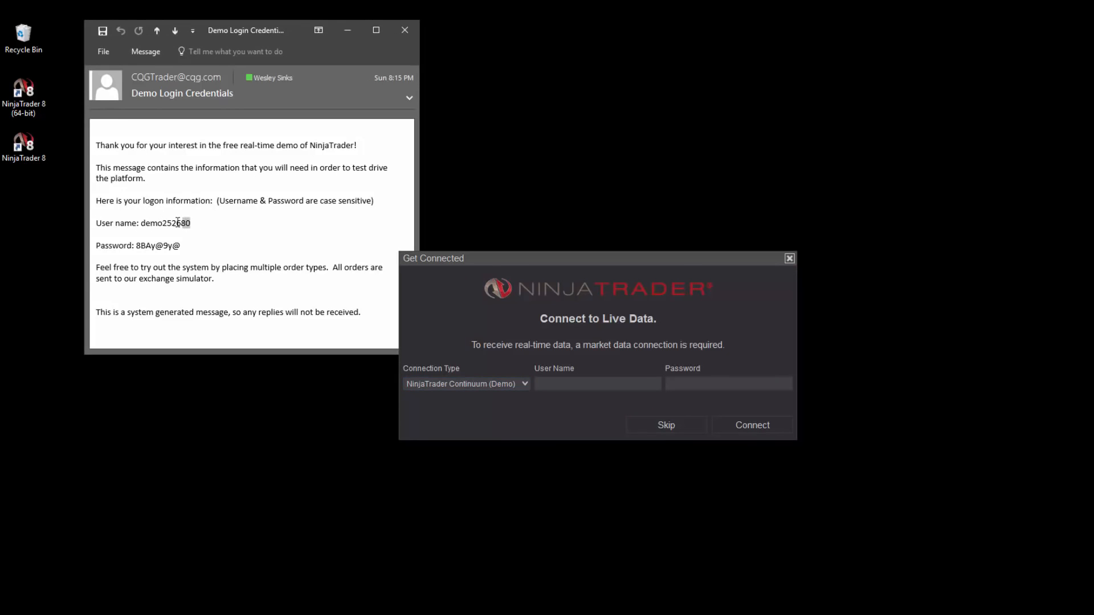
Copy the demo user name from the email and paste it into the User Name field.
double_click(166, 222)
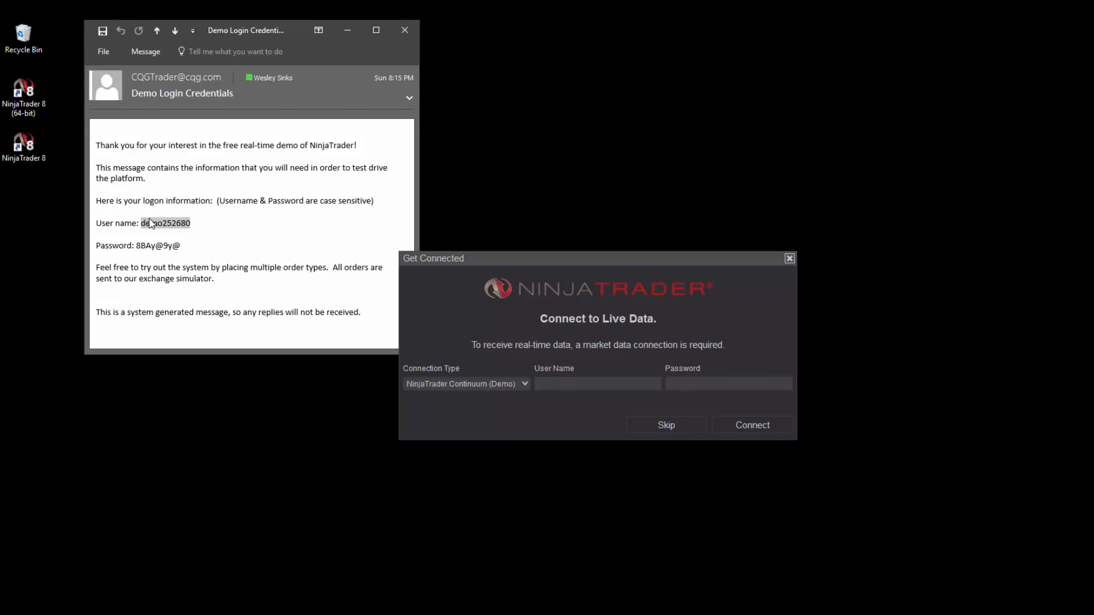
right_click(167, 222)
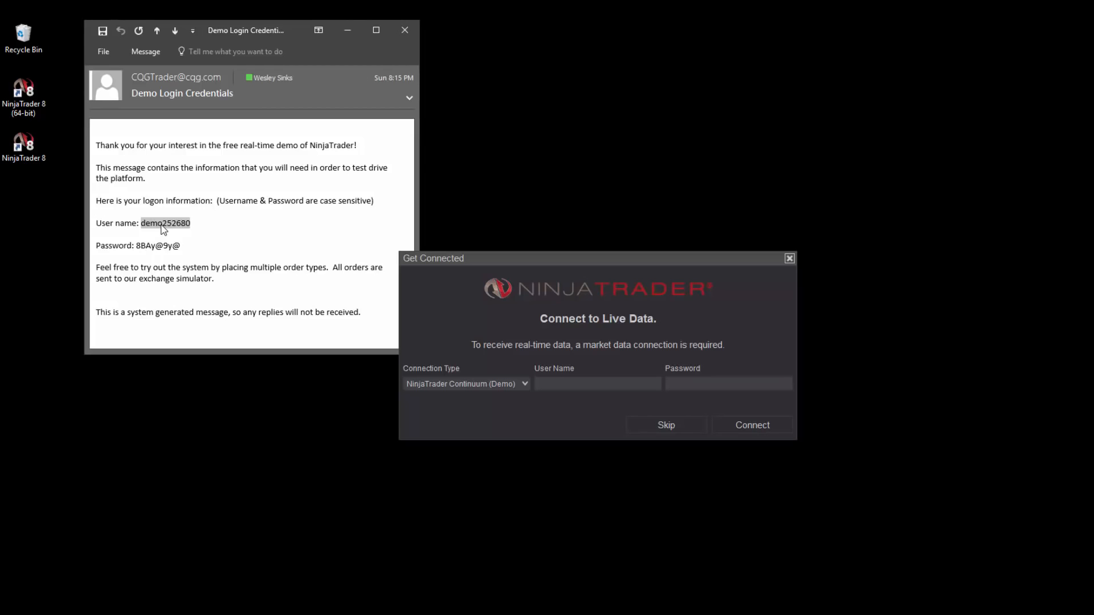
click(597, 383)
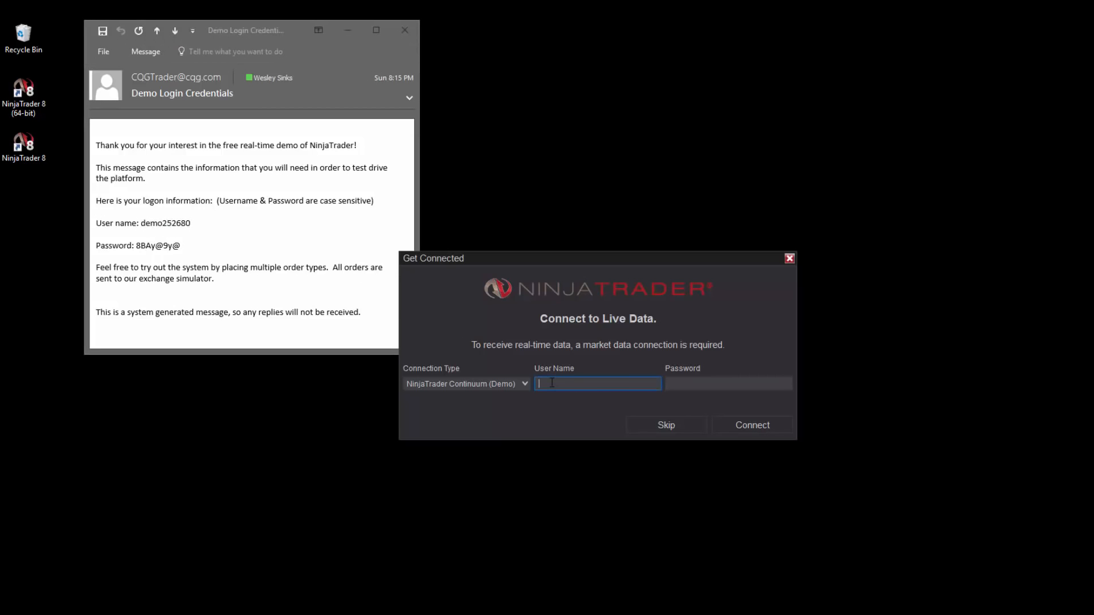
right_click(596, 383)
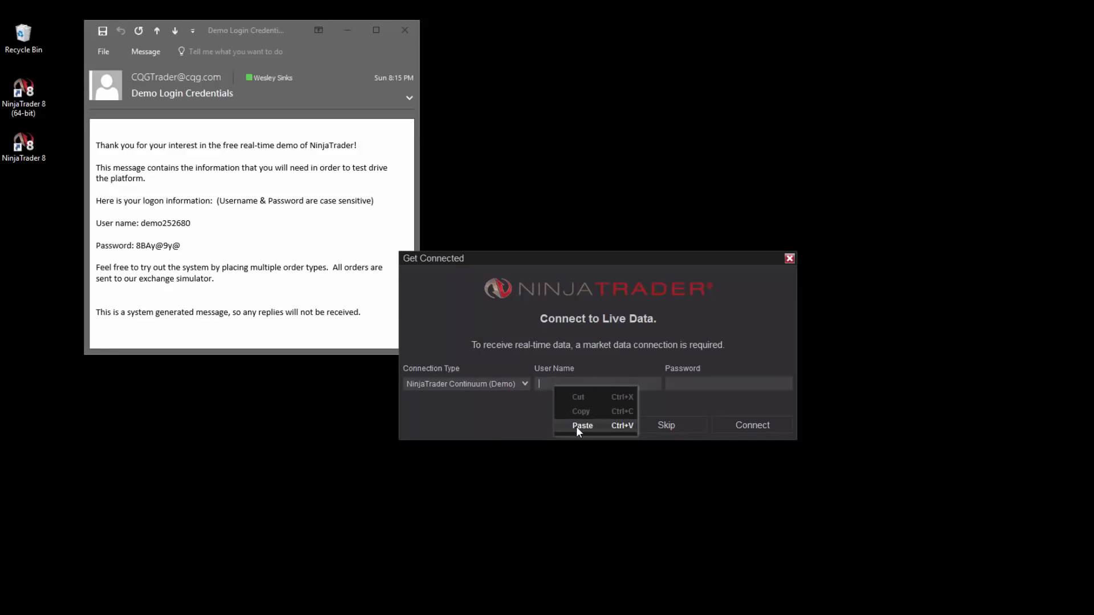
click(582, 425)
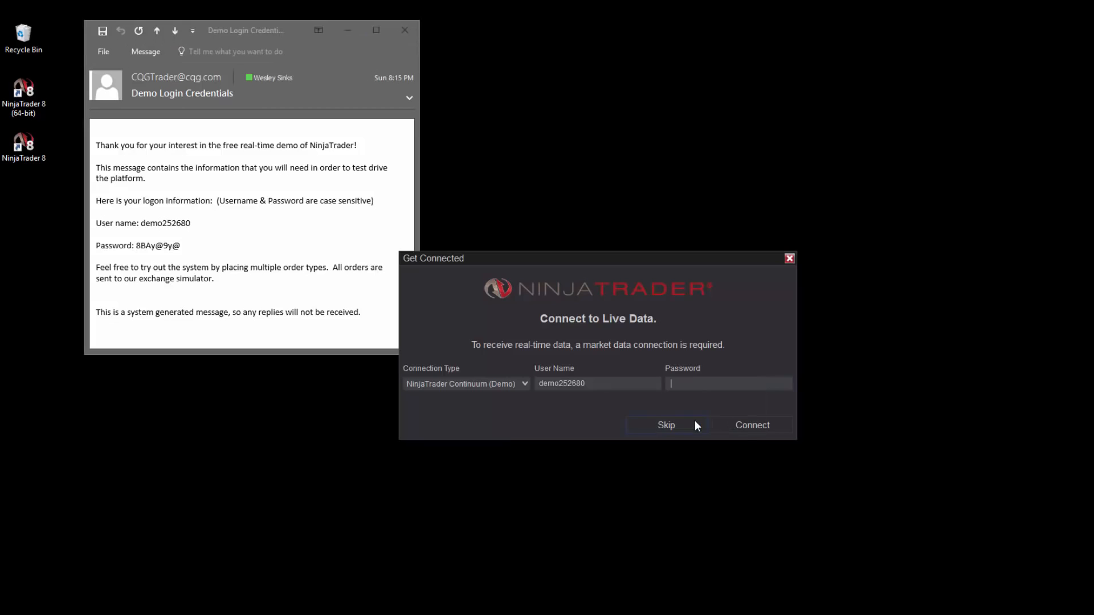
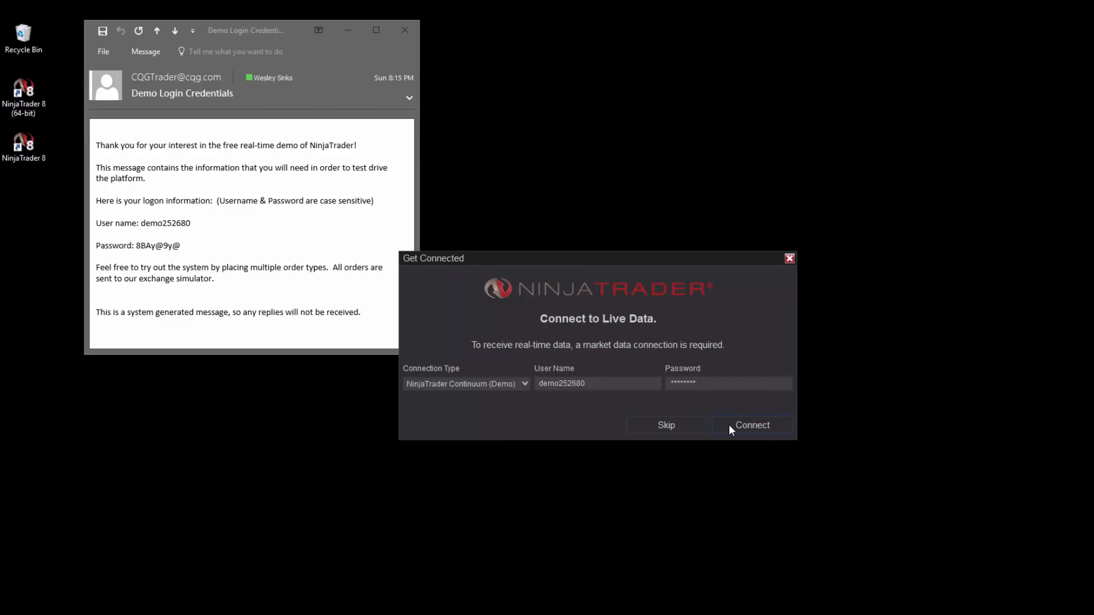
click(751, 425)
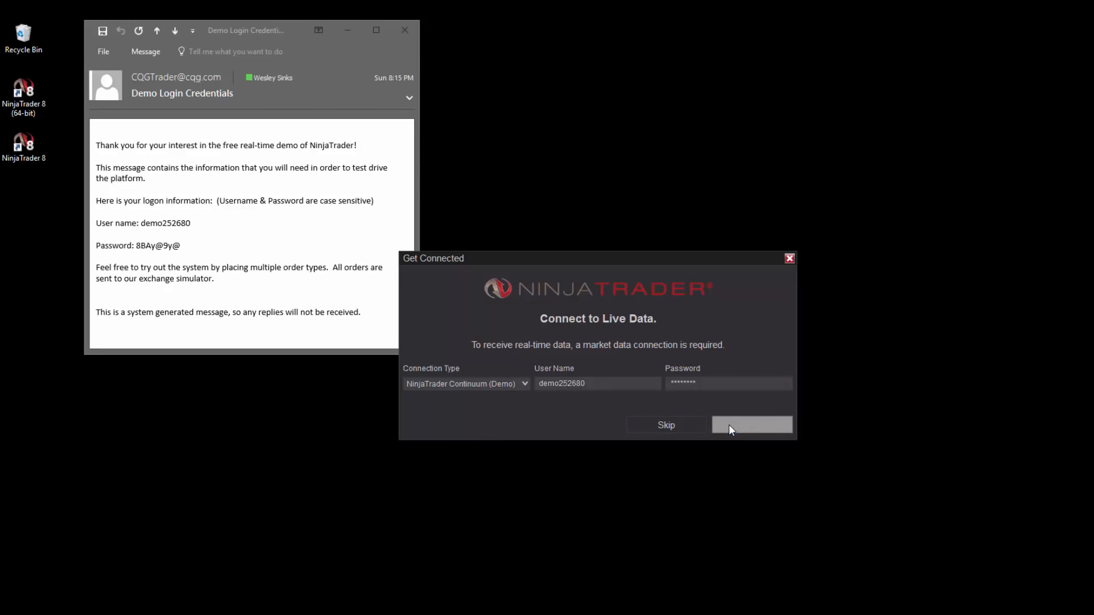
Page through the Getting Started tips over the charts, Market Analyzer and SuperDOM workspace.
click(752, 425)
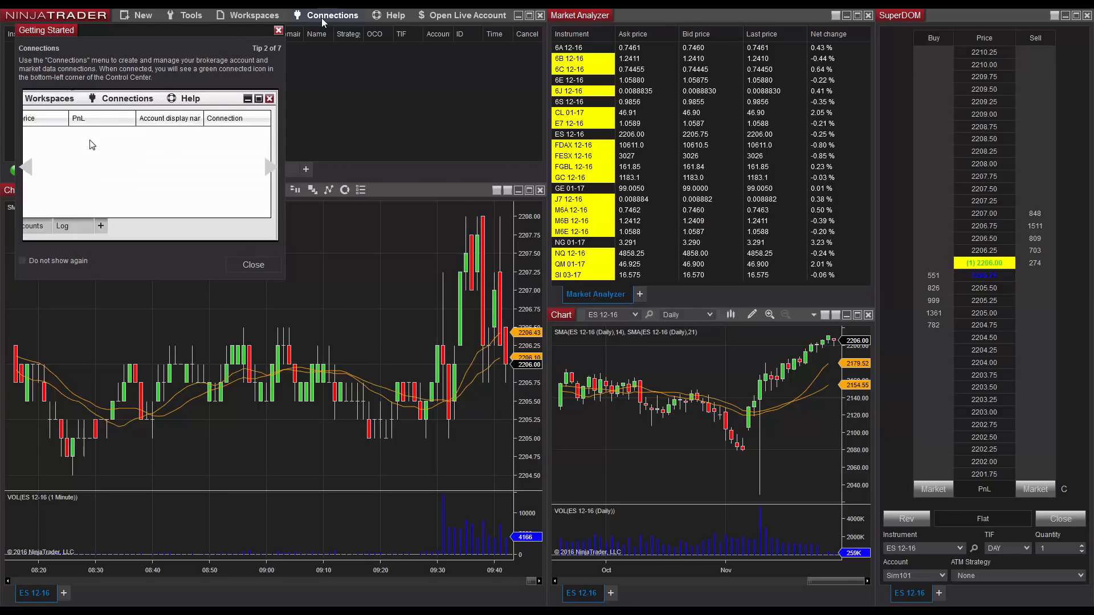
click(127, 98)
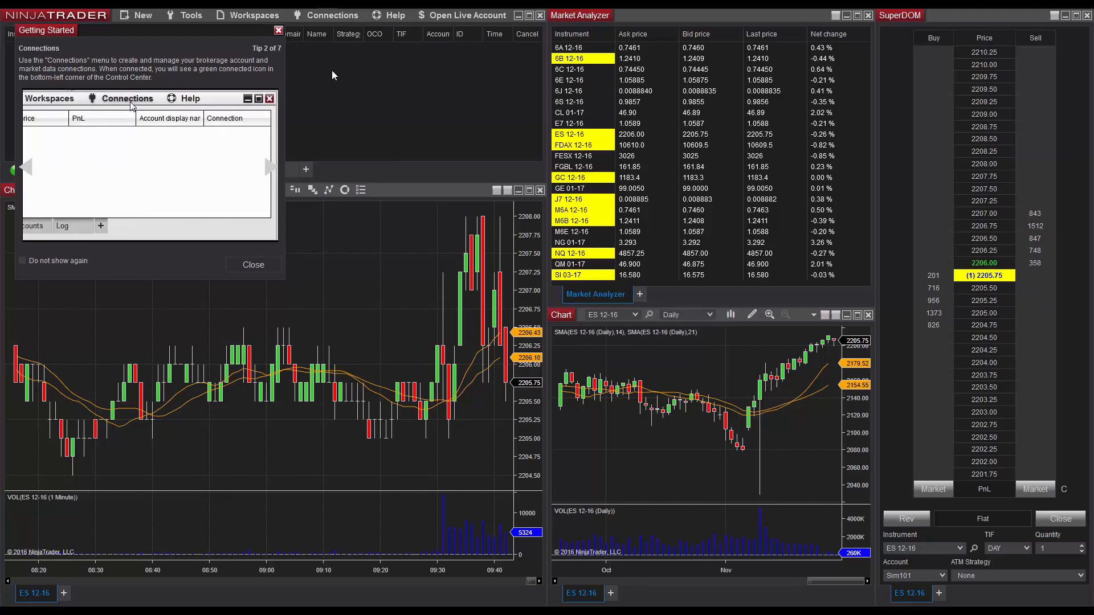
click(127, 98)
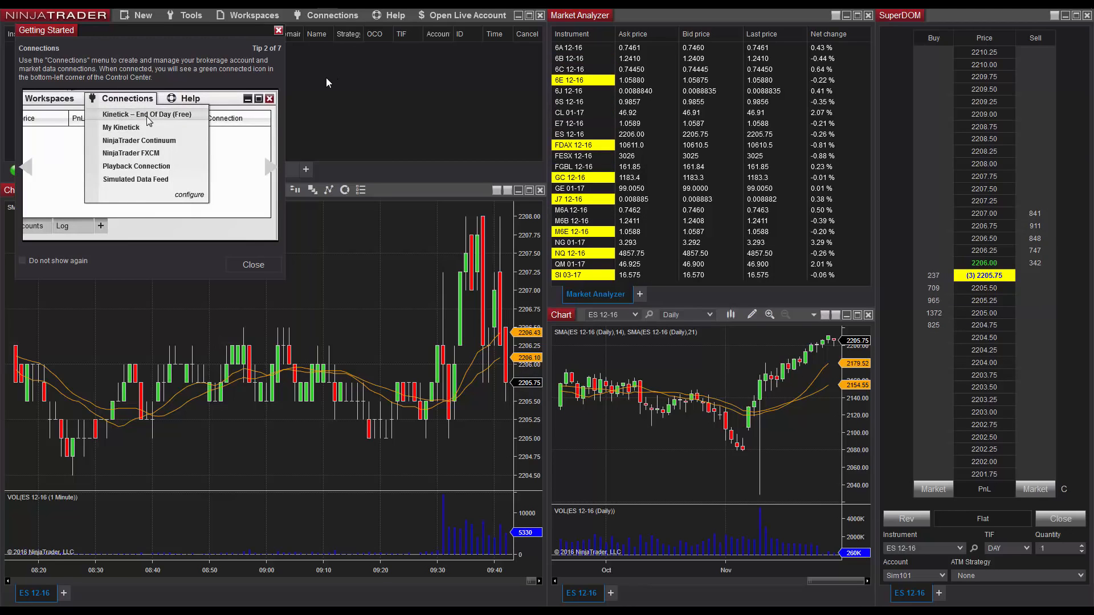
click(126, 98)
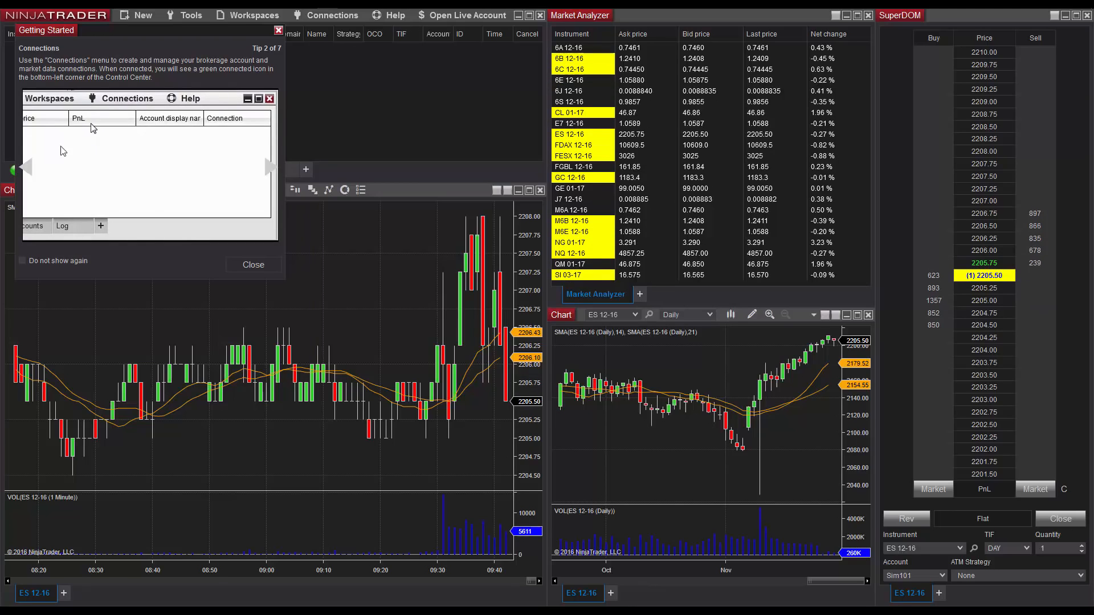
click(127, 98)
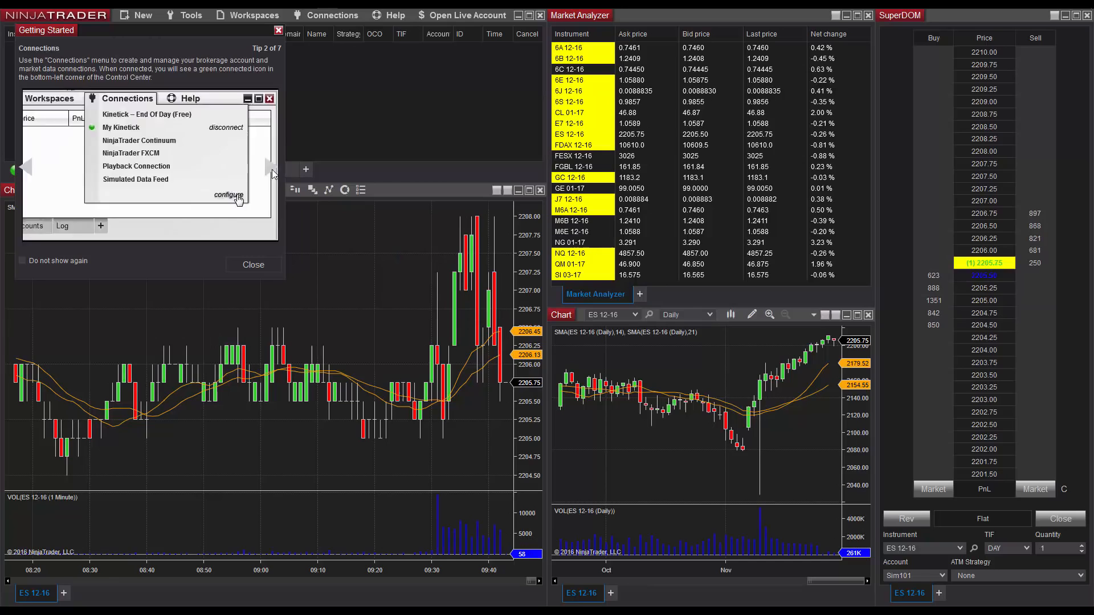
click(271, 167)
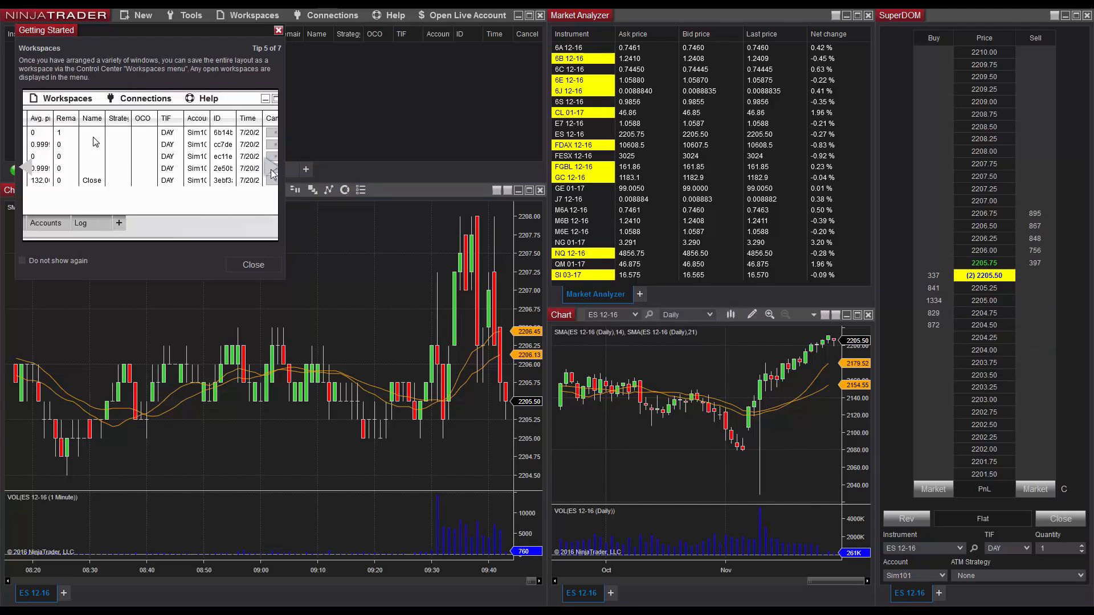
click(53, 98)
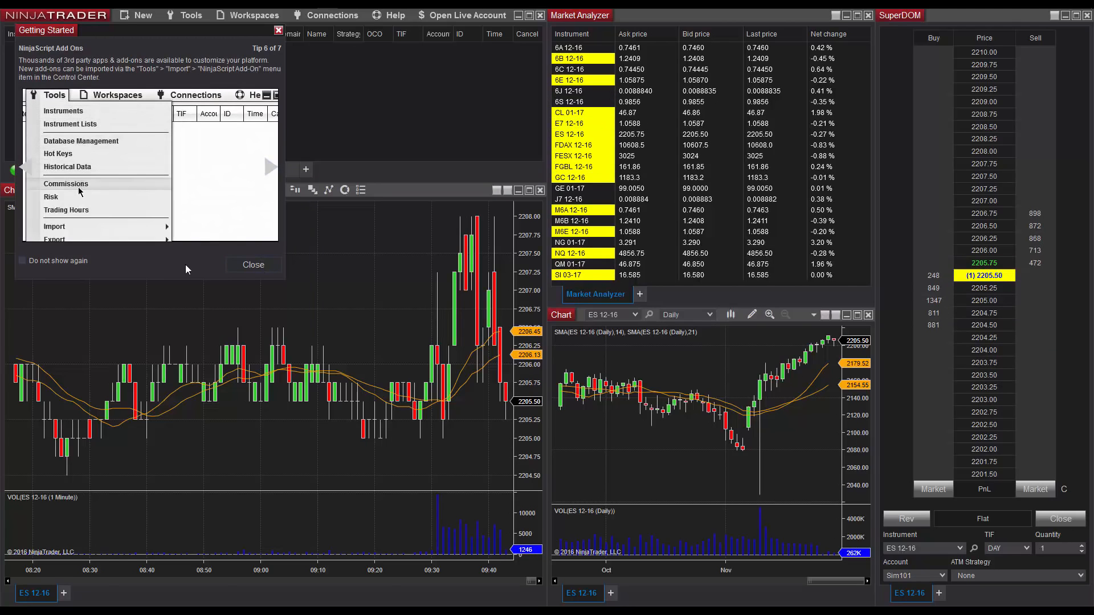
click(54, 164)
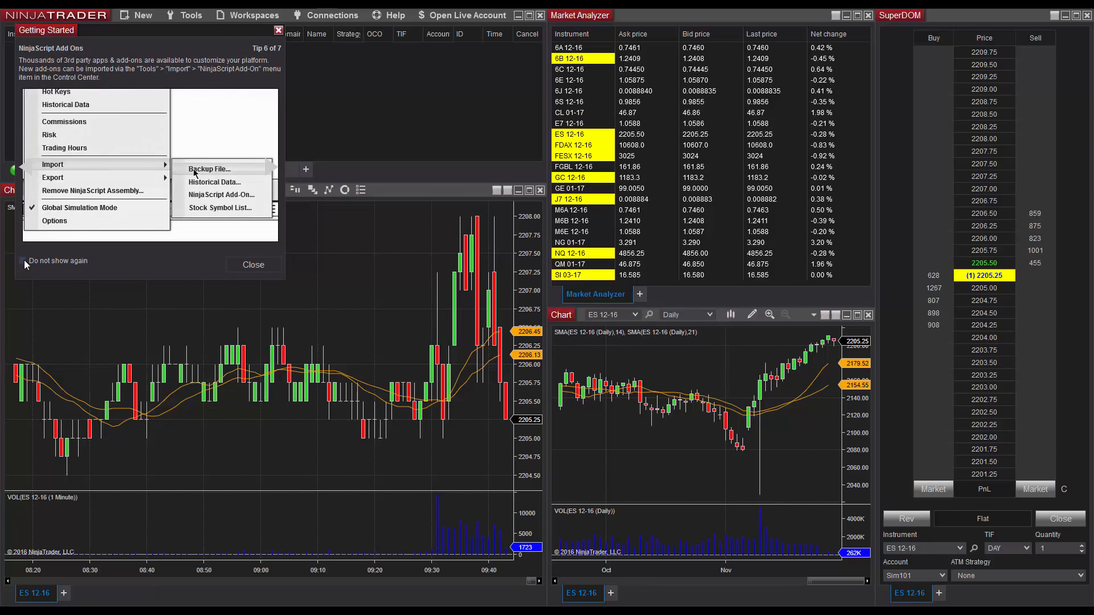
Tick 'Do not show again' and close the Getting Started tips.
click(23, 260)
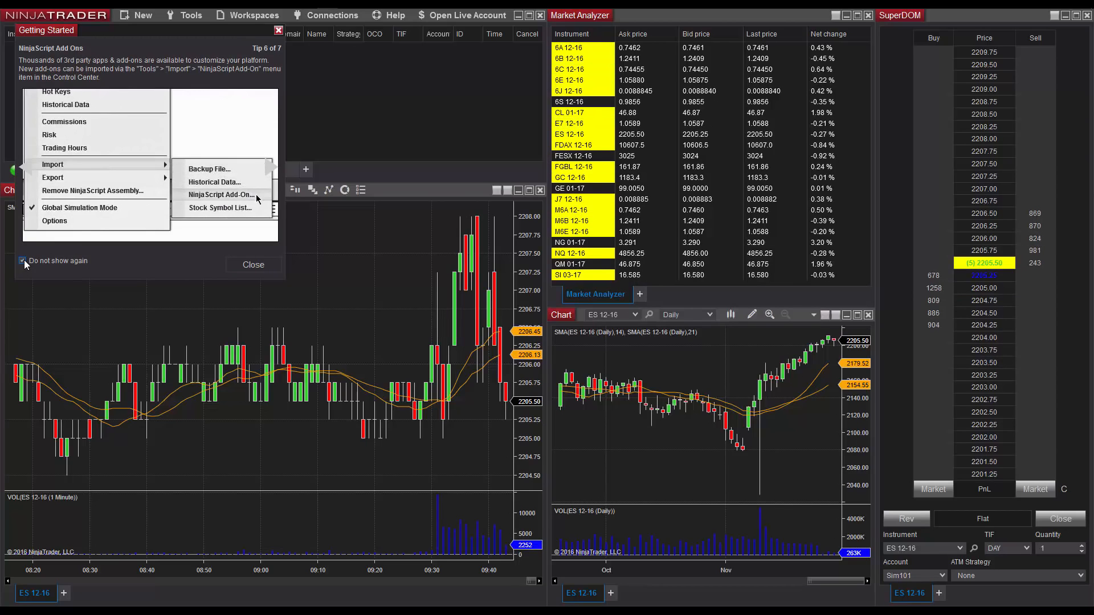
click(220, 194)
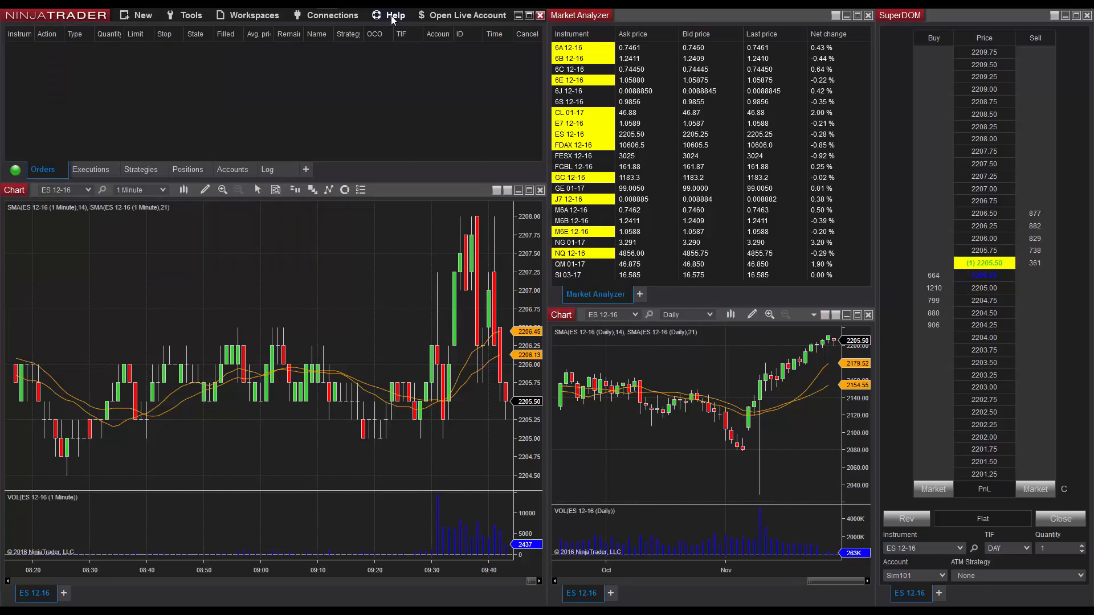
click(395, 15)
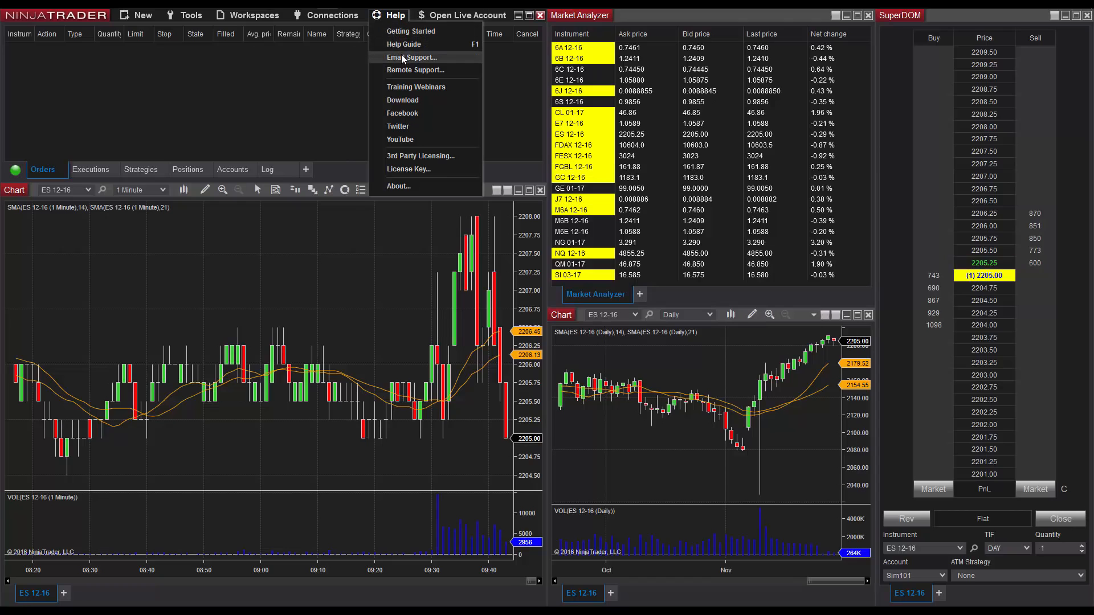
click(410, 31)
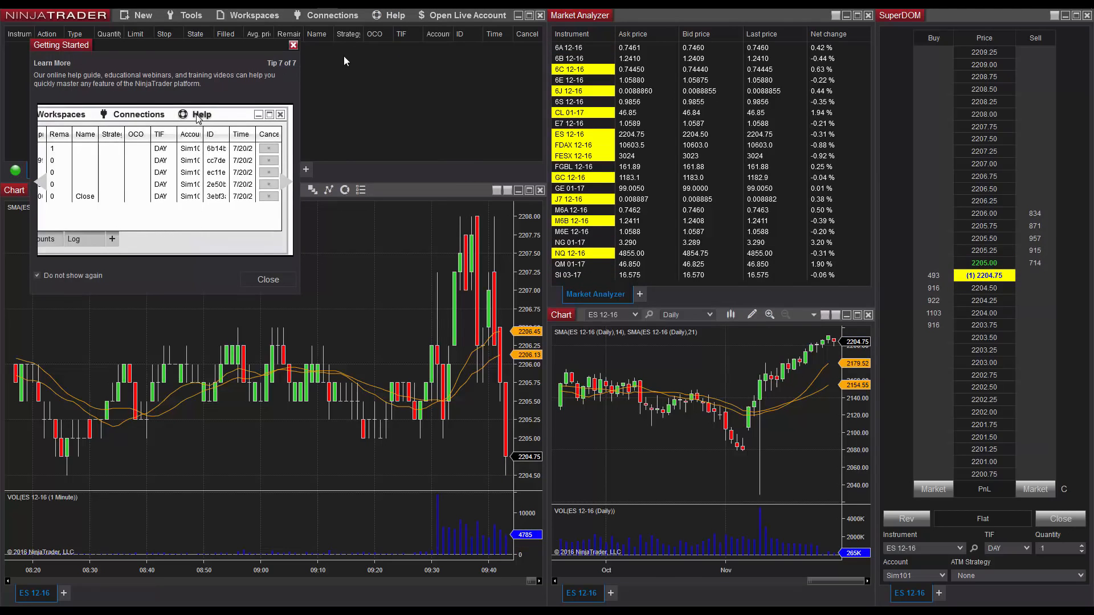
click(202, 114)
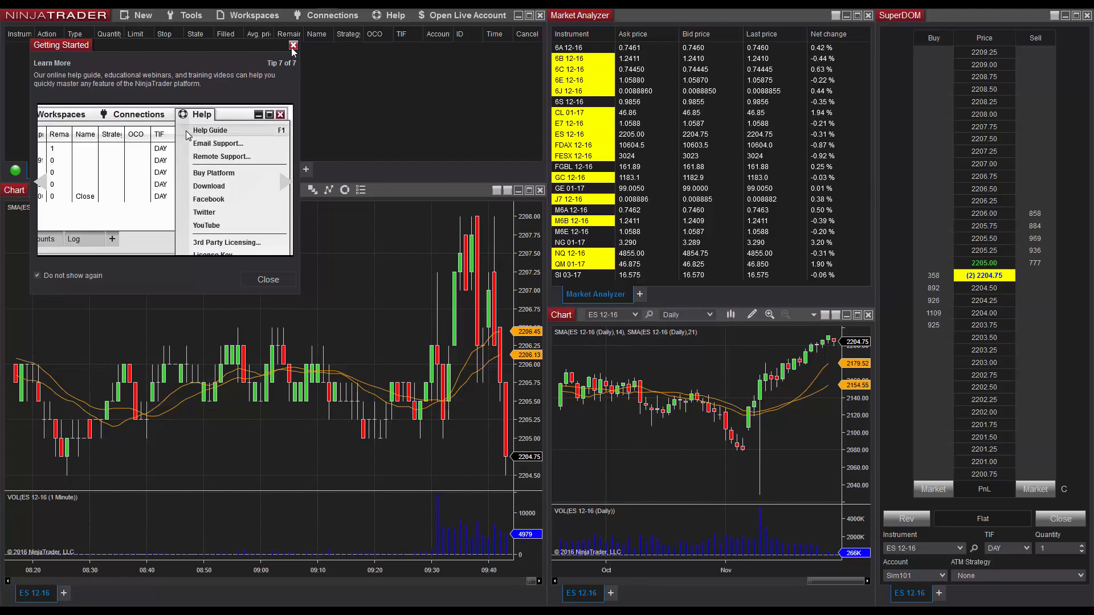
click(293, 44)
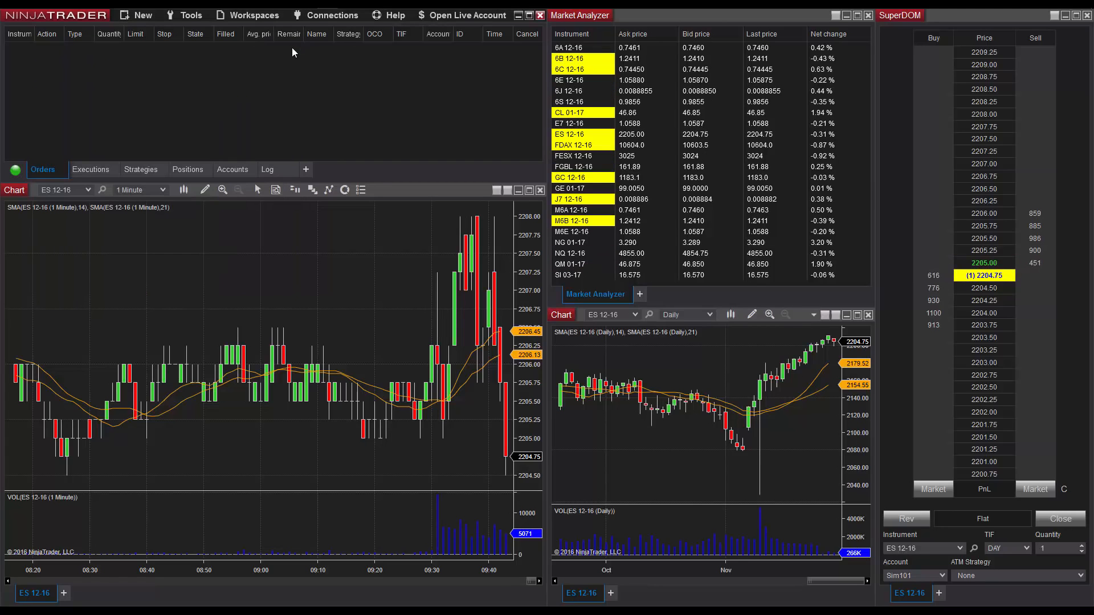
click(395, 15)
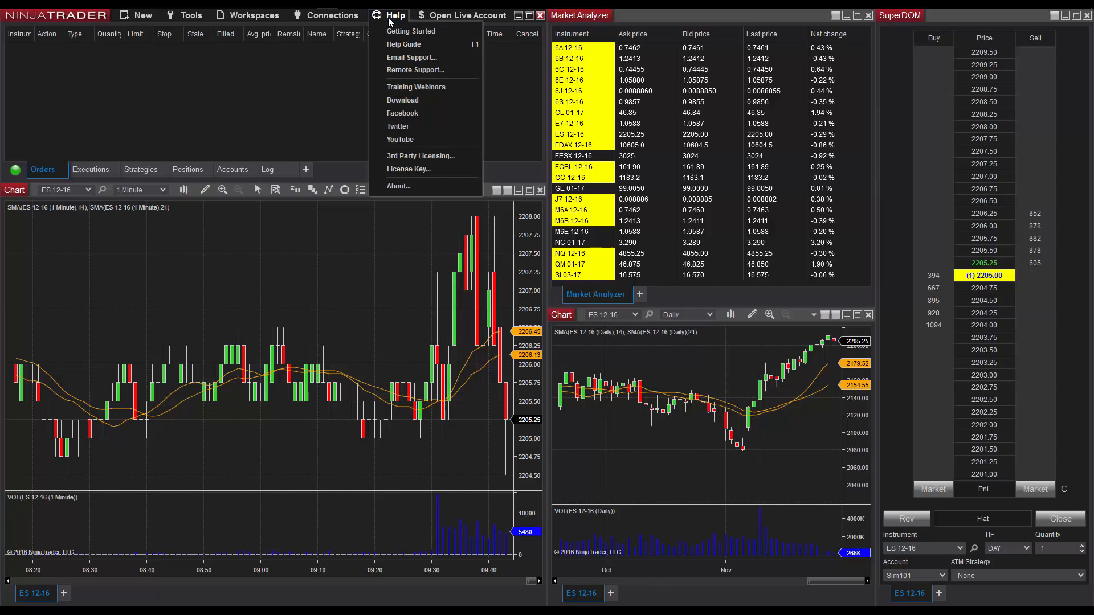